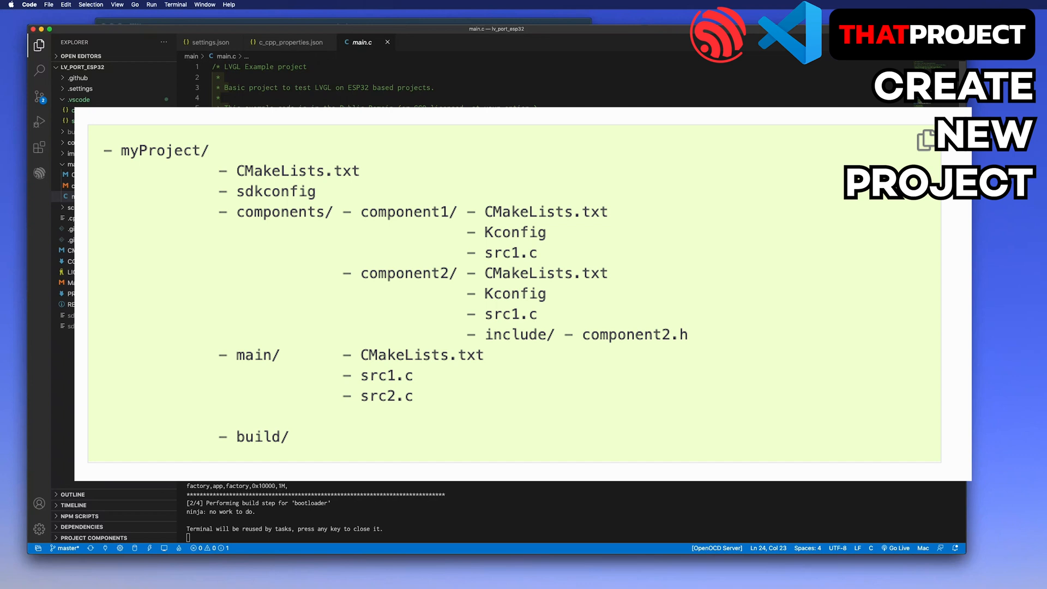
Close the lv_port_esp32 project folder from the File menu
left_click(48, 4)
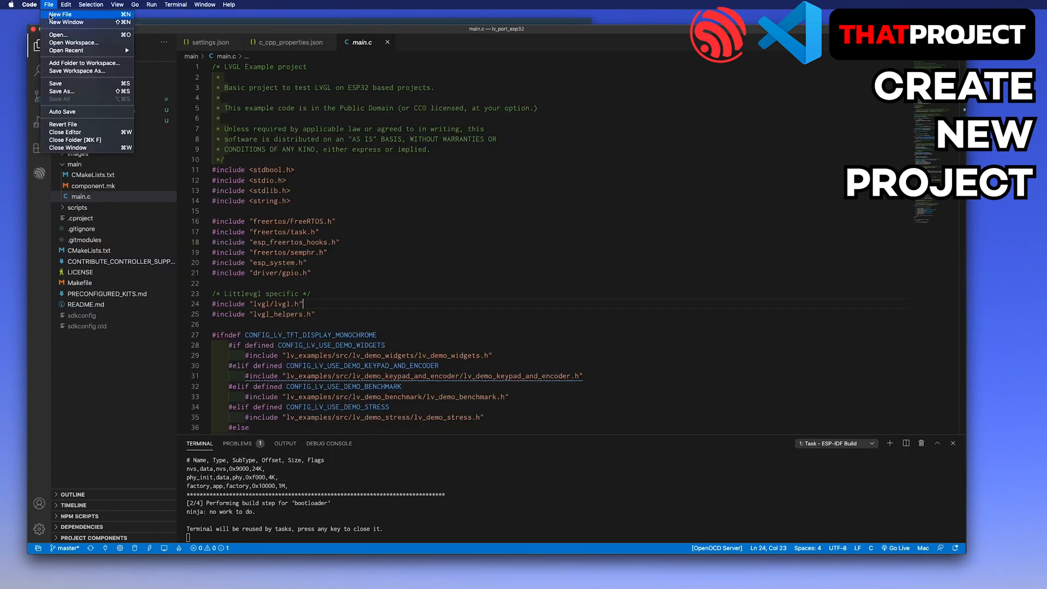
left_click(65, 22)
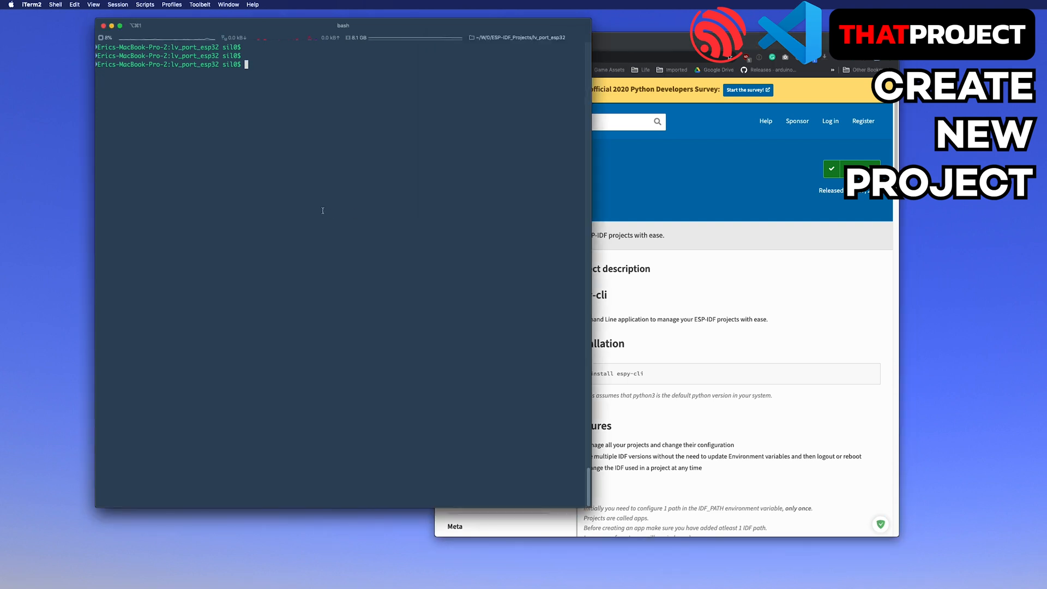
Go up a directory and install espy-cli with pip
type("cd ..")
type("ls -al")
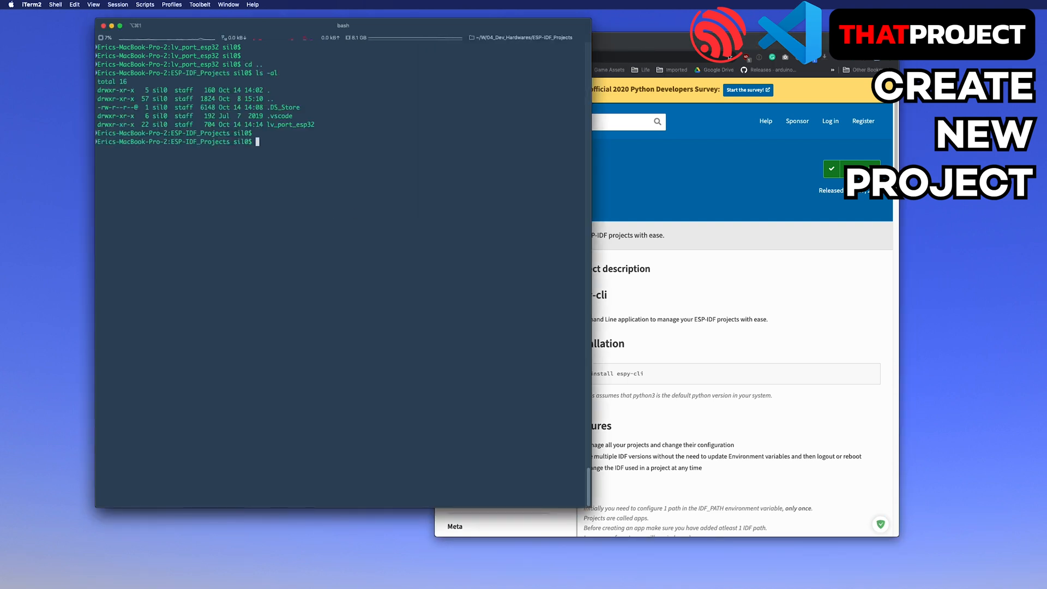
type("pip install espy-cli")
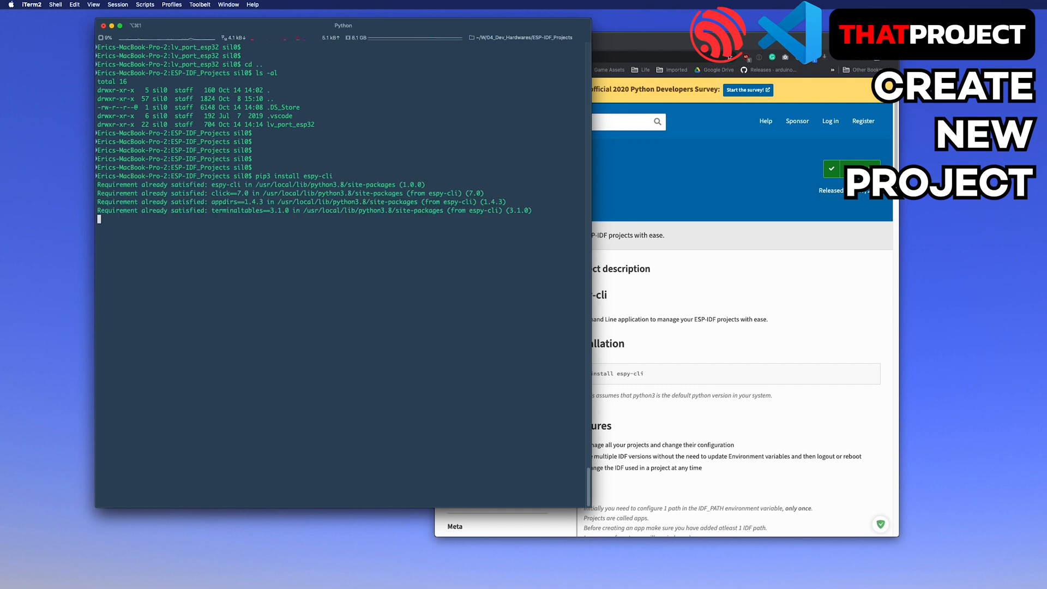
key("enter")
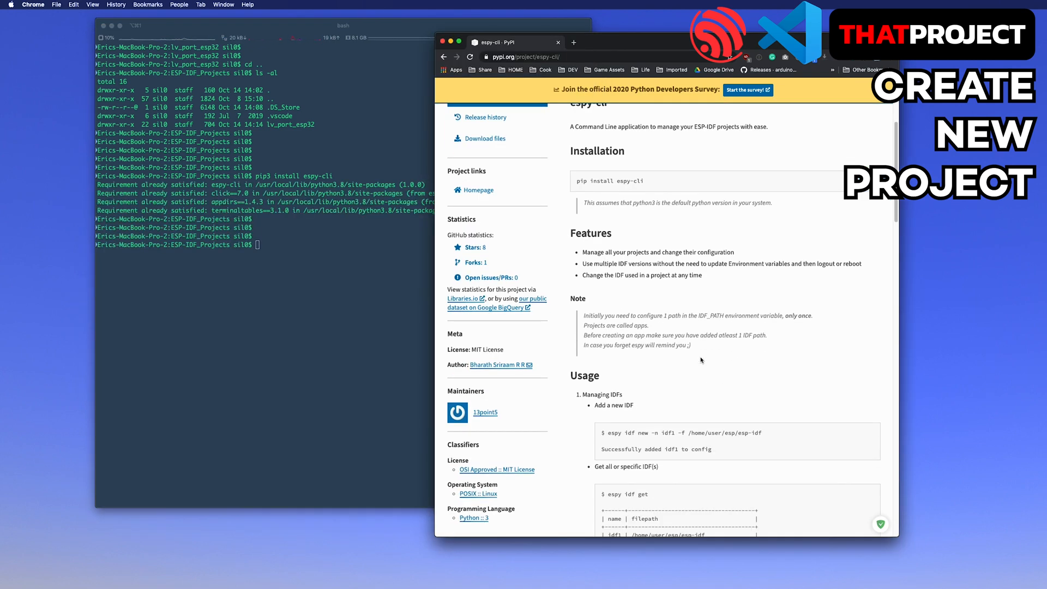
scroll("down", 3)
type("espy idf new -n idf1 -f /Users/sil0/")
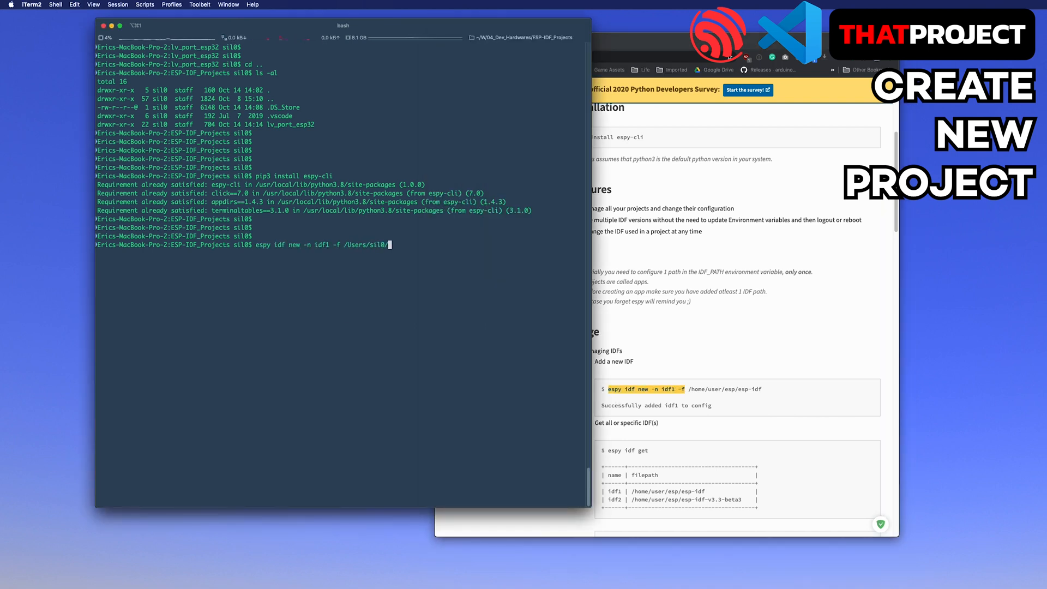
Register Workspace/01_Dev_Libraries/esp-idf as idf1 and create the camera_timer app with espy app new
type("Workspace/01_Dev_Libraries/esp-idf")
type("espy idf get")
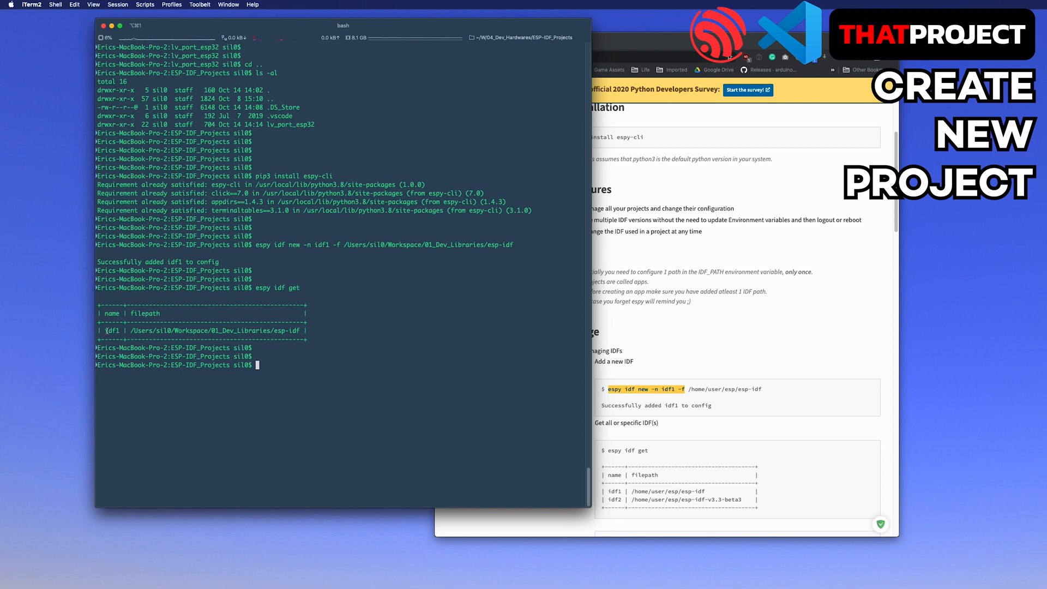
scroll("down", 3)
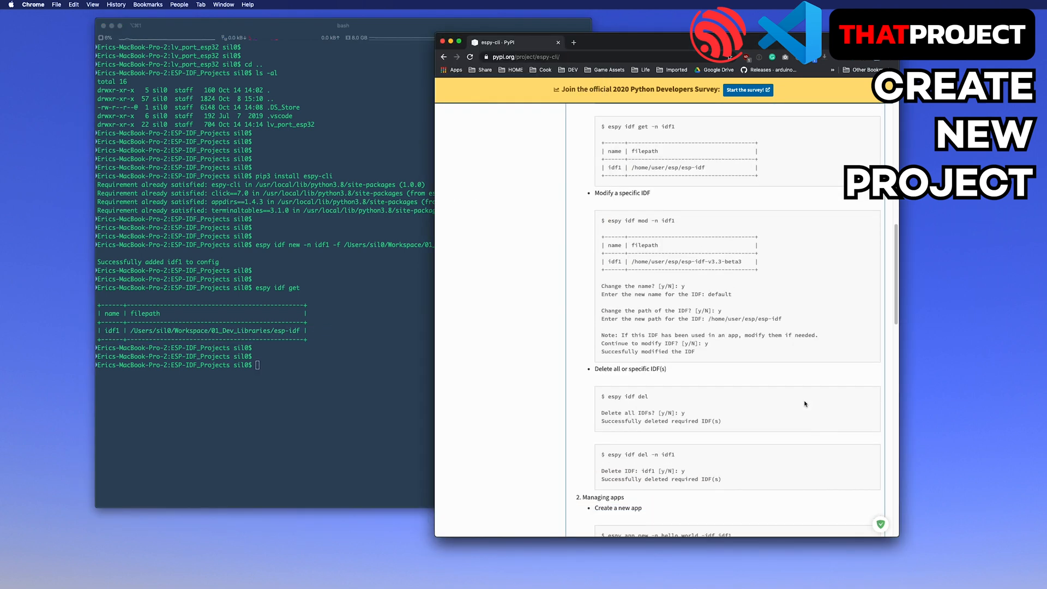
type("espy app new -n hello_world -idf idf1")
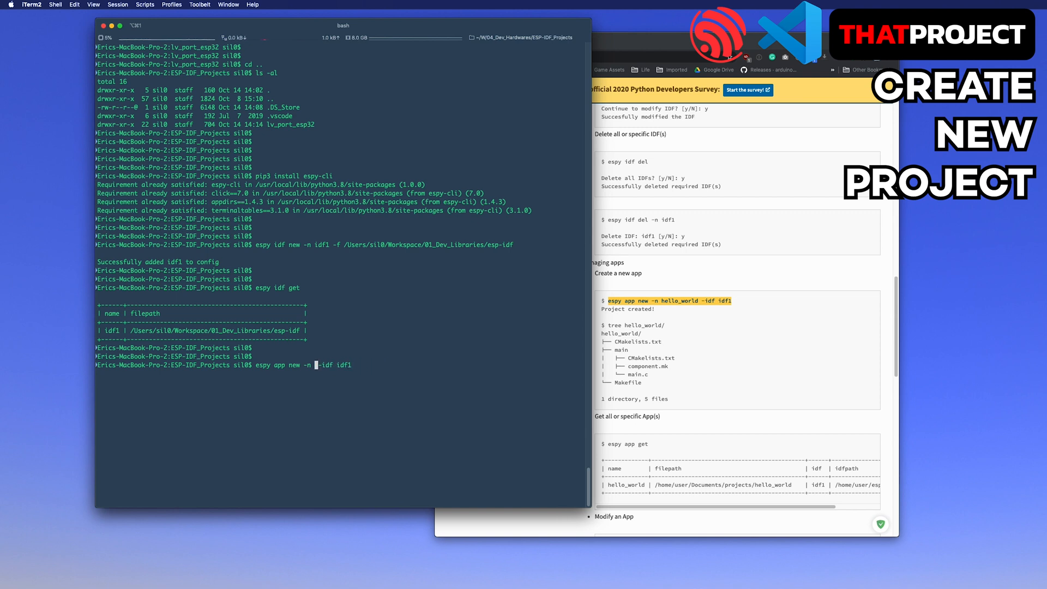
type("camera_timer")
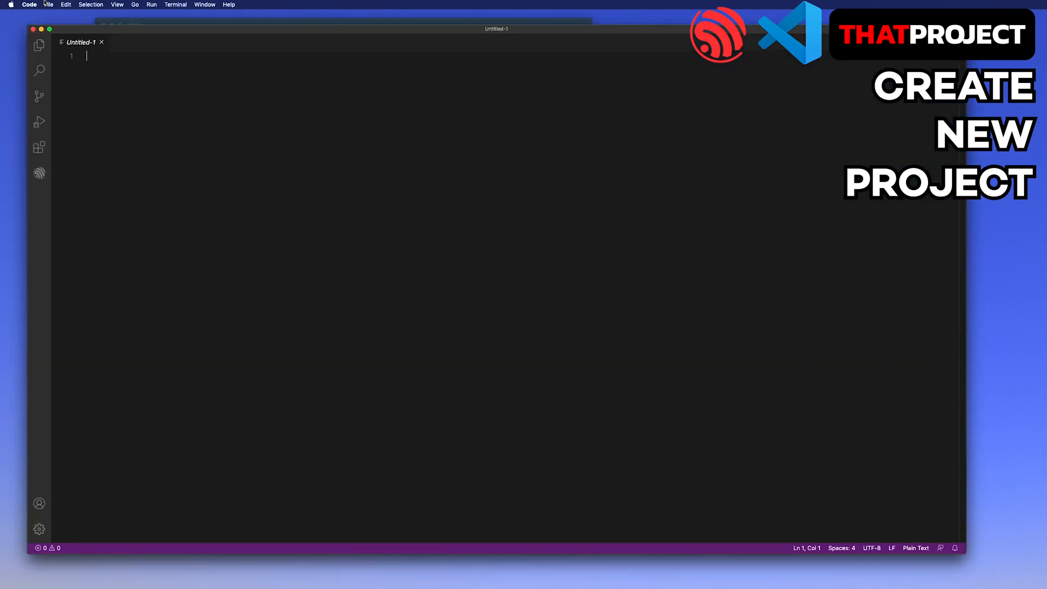
Open the camera_timer_ble_hid folder as the project and show its main.c
left_click(48, 4)
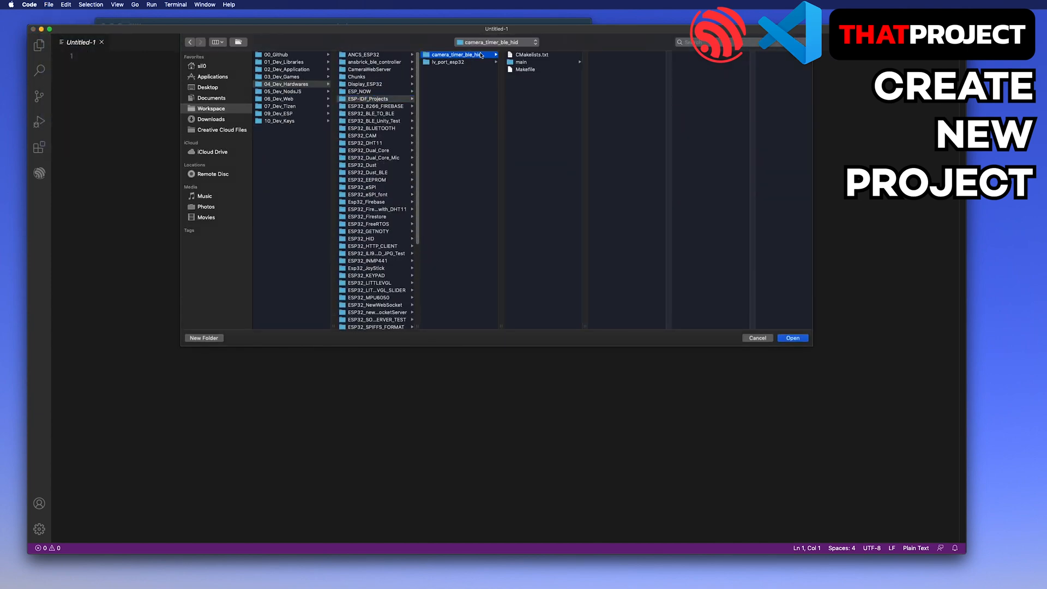
left_click(792, 338)
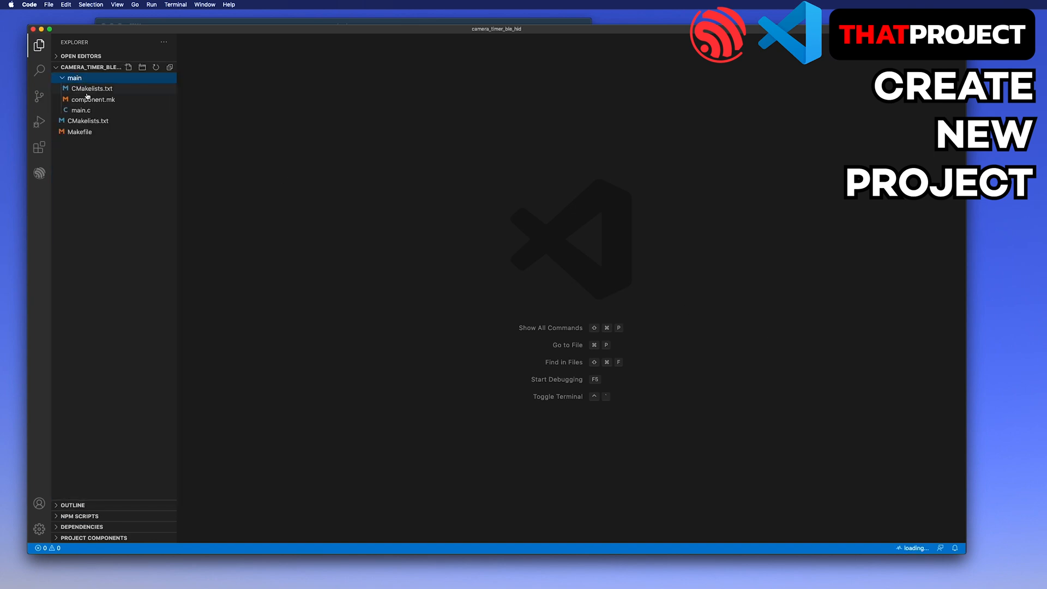
left_click(81, 110)
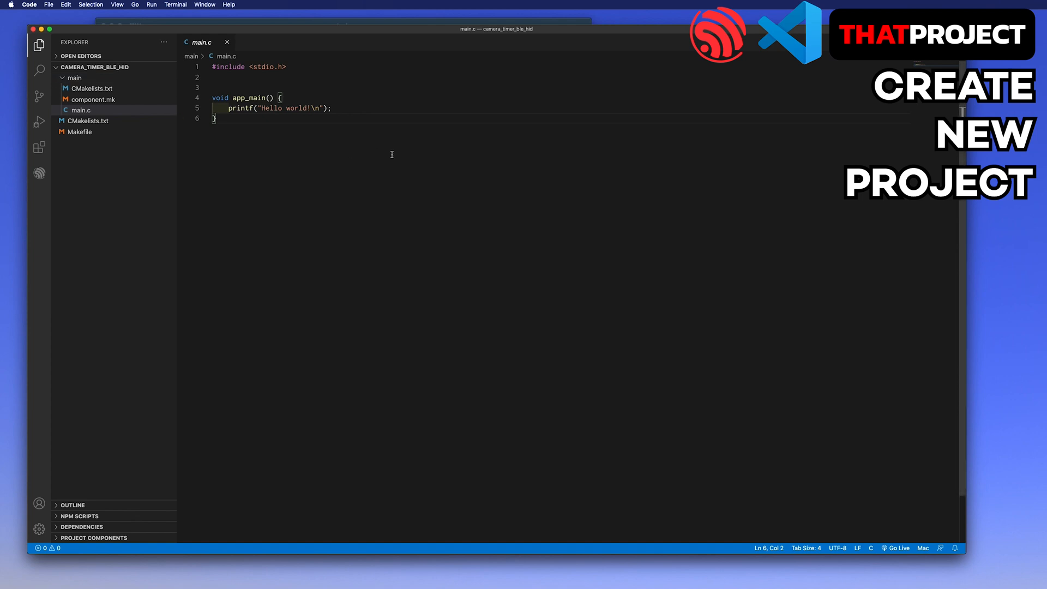
mouse_move(400, 150)
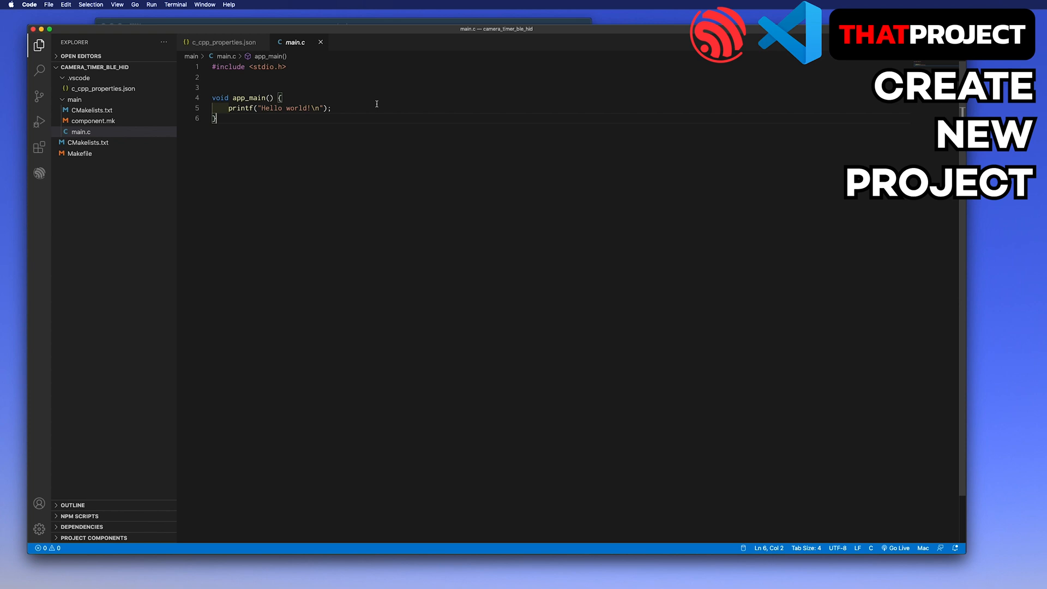
Run ESP-IDF: Build your project from the command palette and dismiss the onboarding page
key("cmd+shift+p")
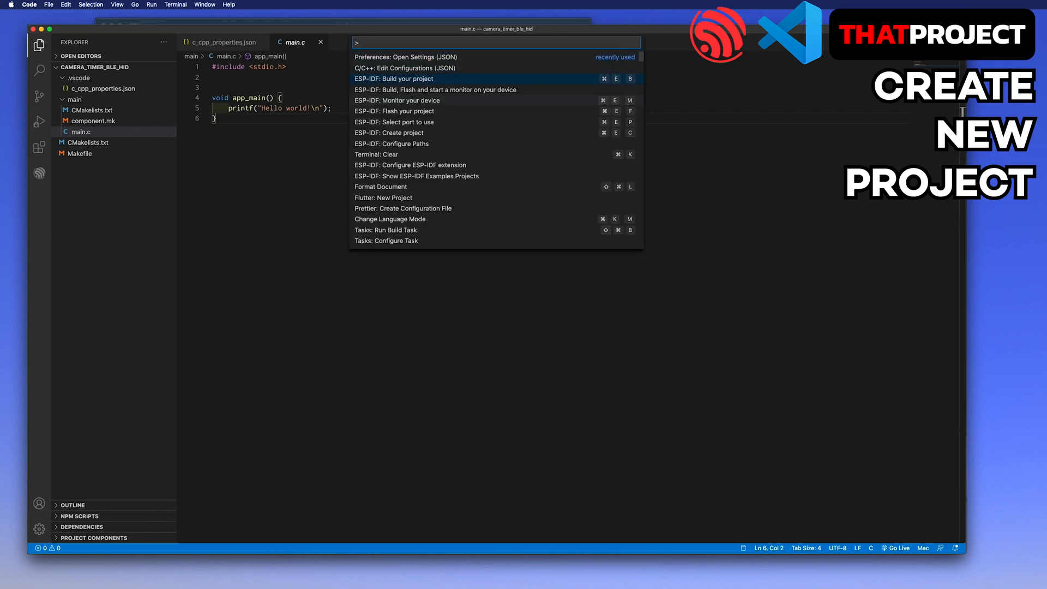
left_click(394, 79)
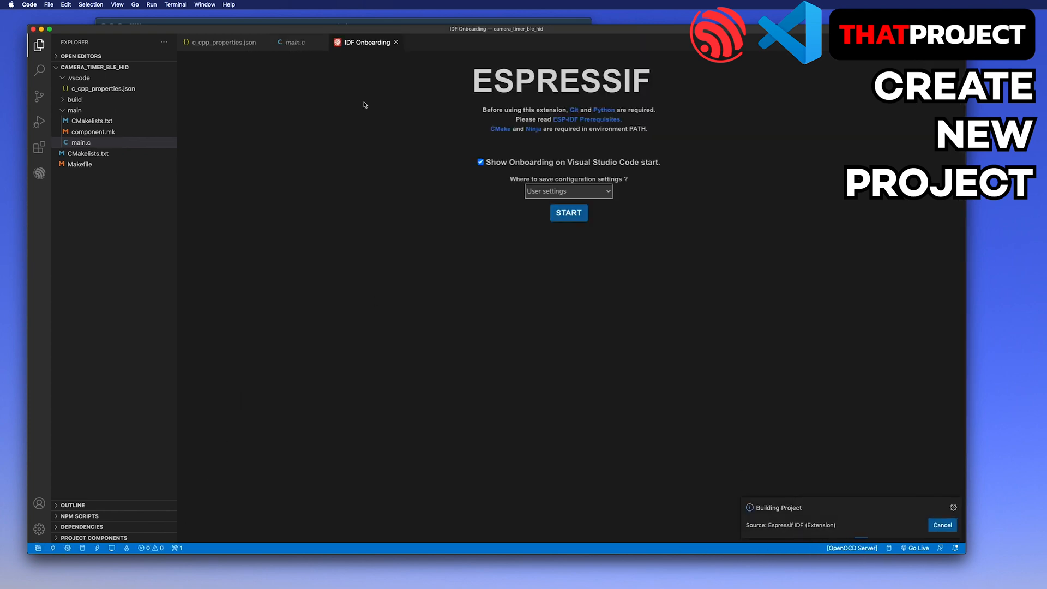
left_click(294, 43)
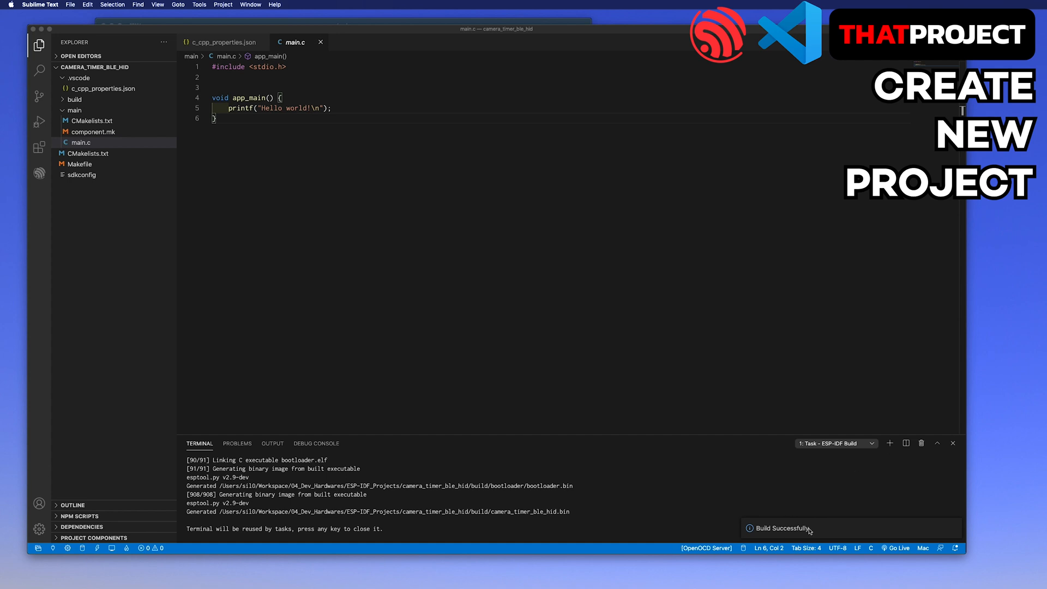
key("cmd+shift+p")
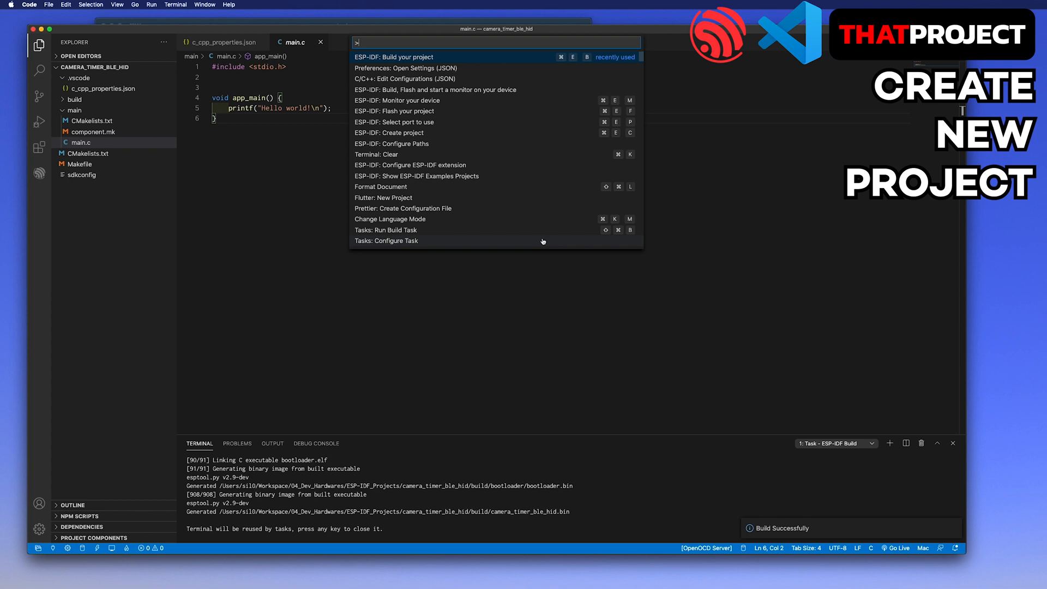
Select the usbserial-14520 device port, then build, flash and monitor the app on the board
left_click(393, 122)
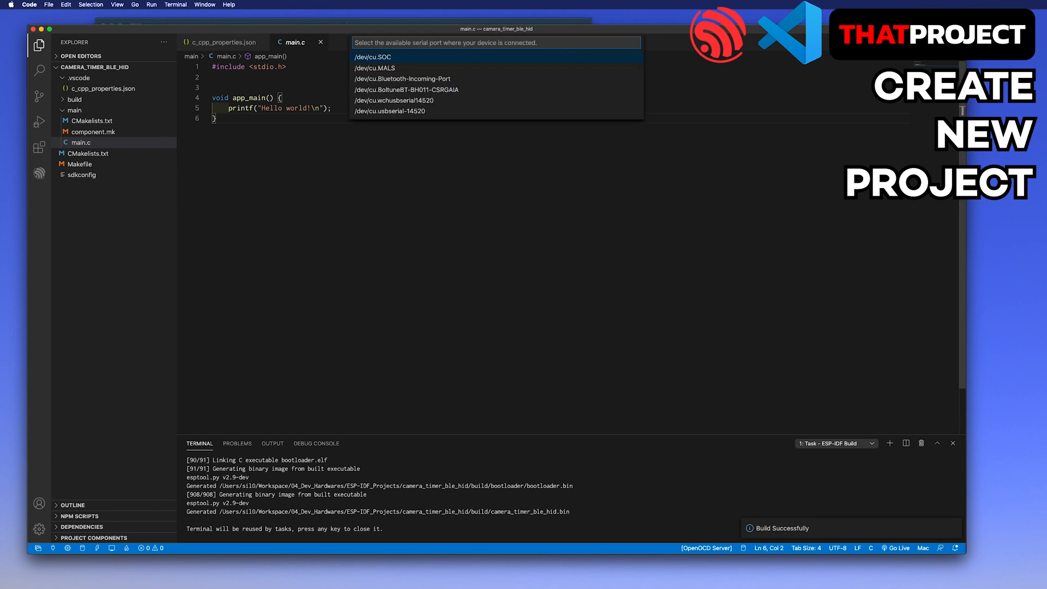
left_click(393, 100)
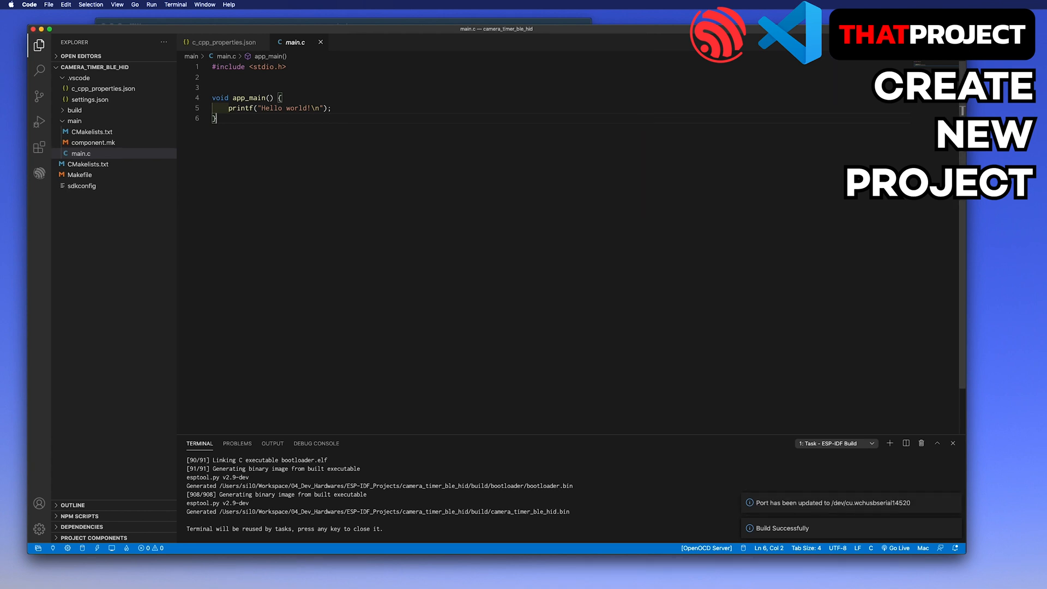
left_click(91, 100)
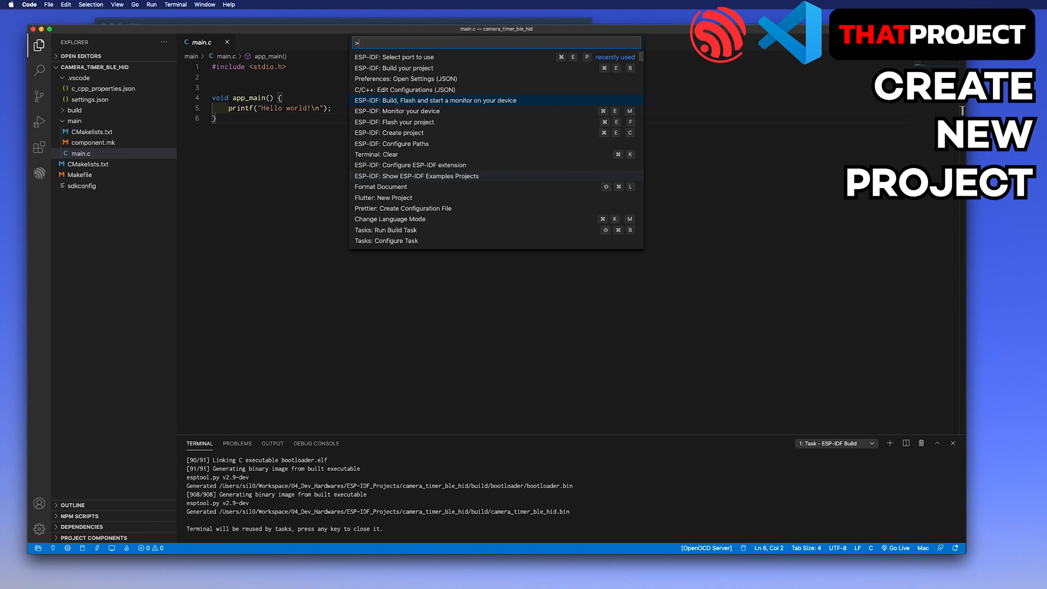
left_click(435, 101)
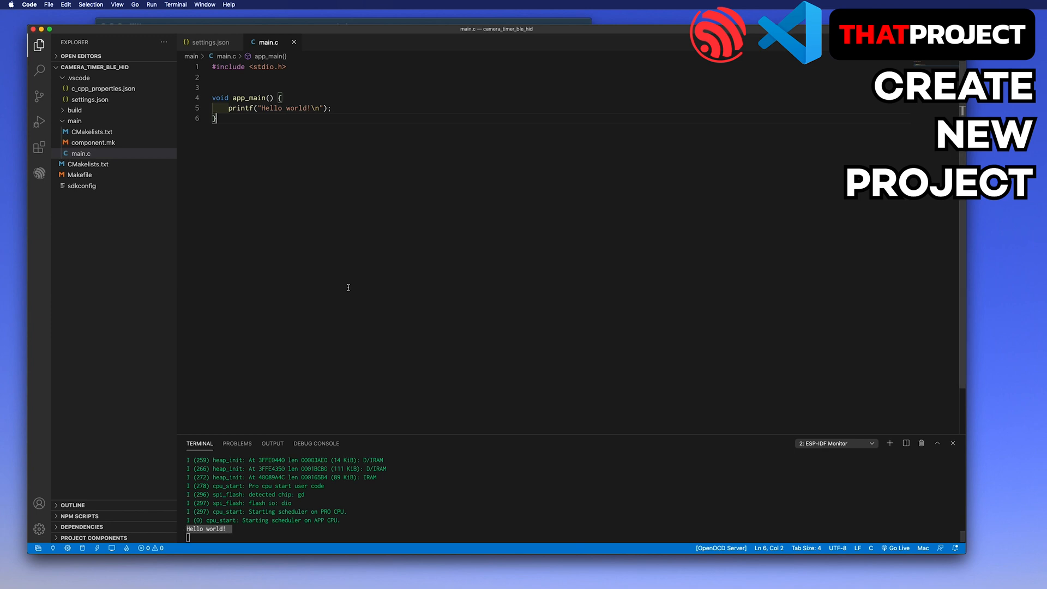
left_click(89, 164)
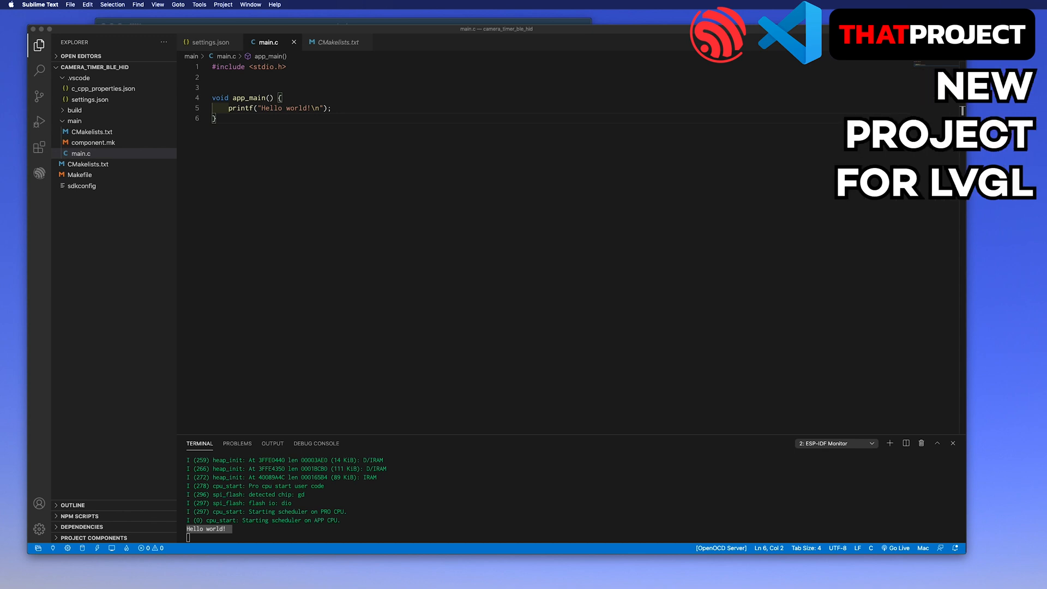
mouse_move(879, 157)
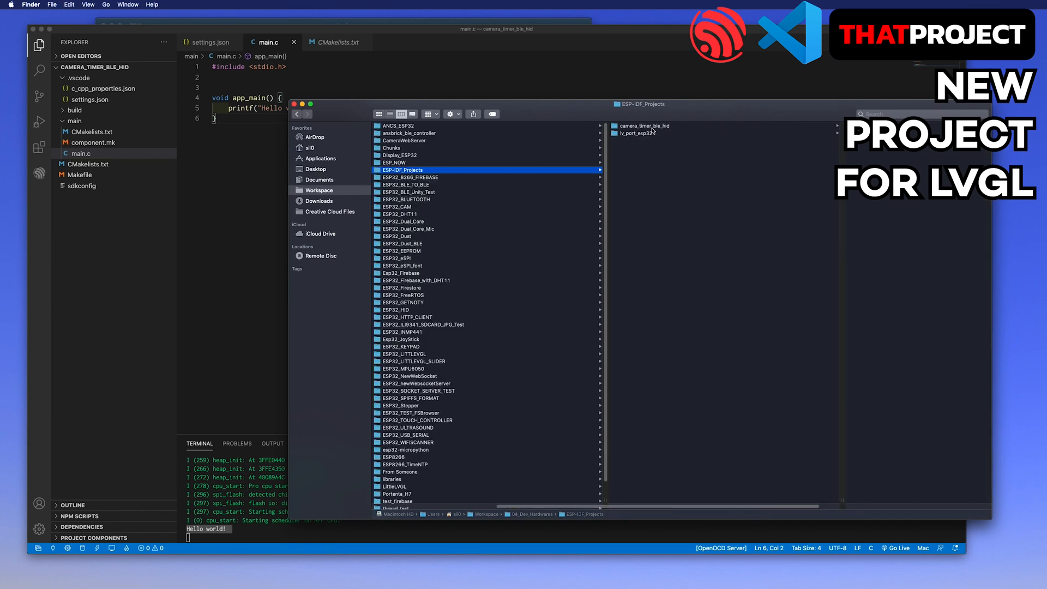
Browse the copied components/lvgl folder and open the example's CMakeLists.txt in a text editor
left_click(643, 133)
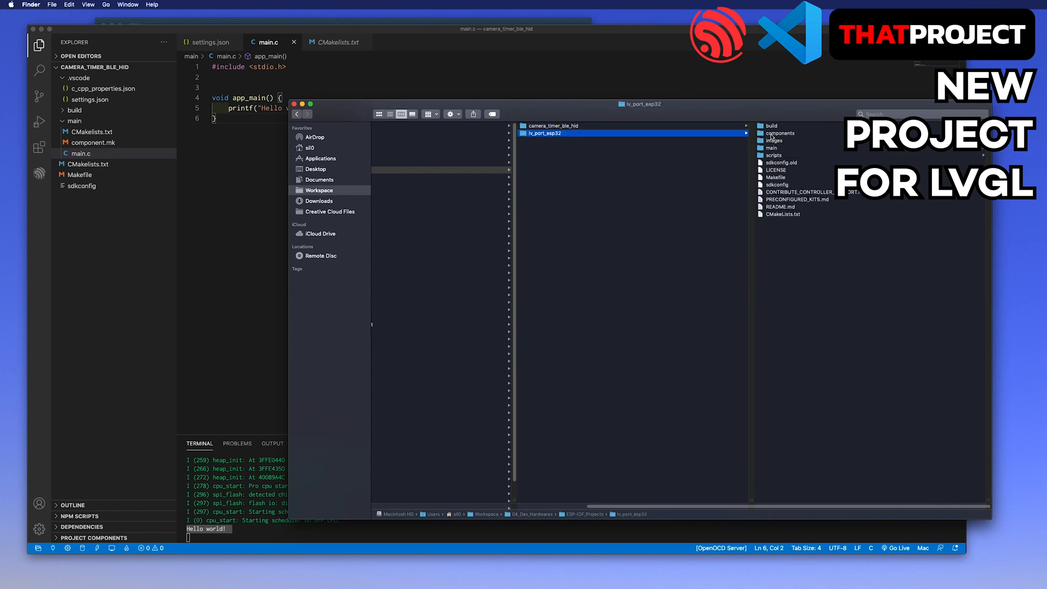
left_click(407, 126)
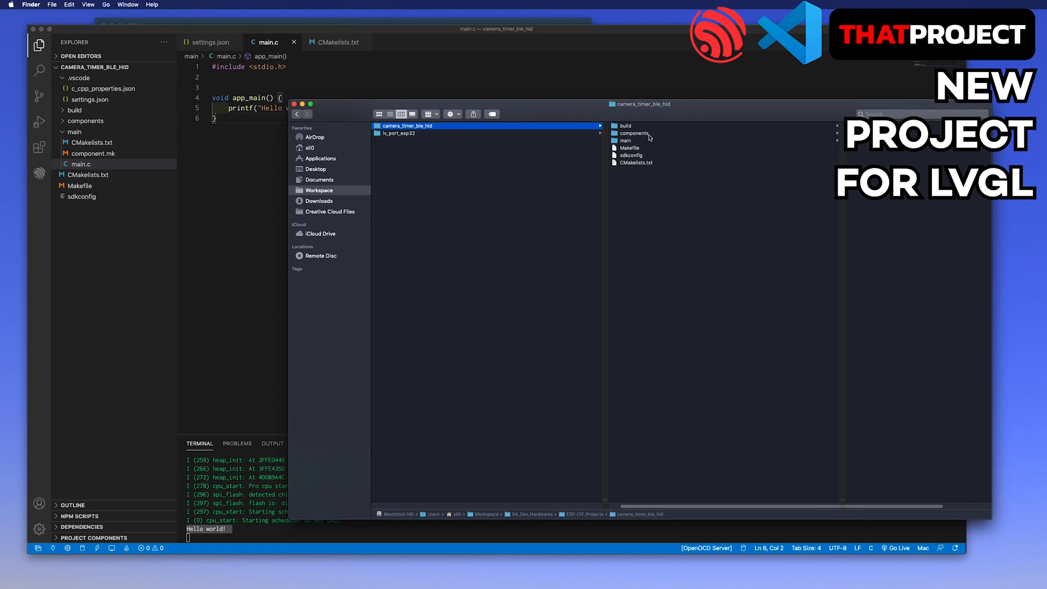
left_click(633, 133)
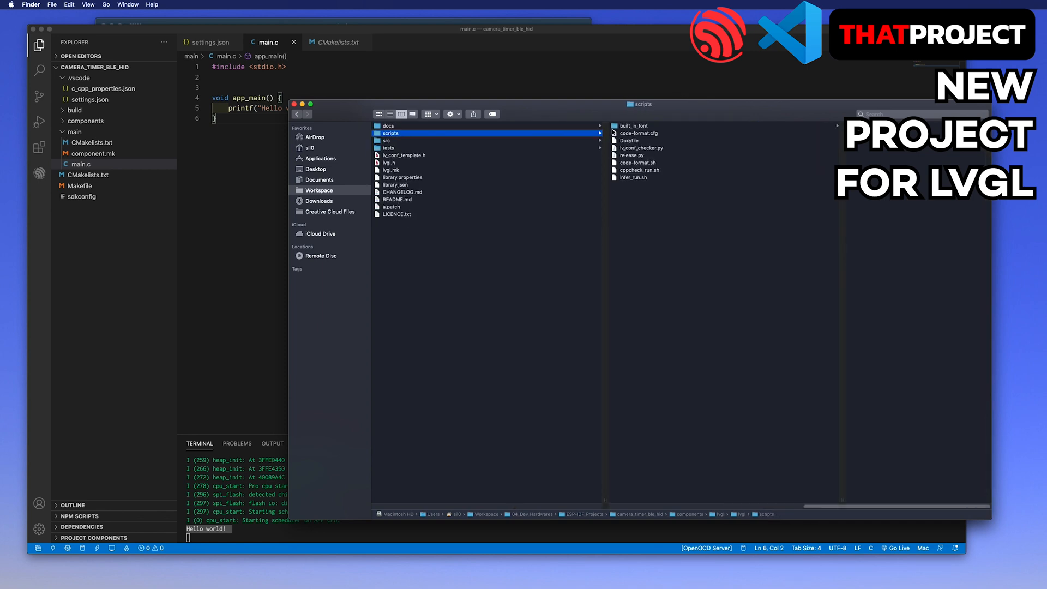
left_click(397, 133)
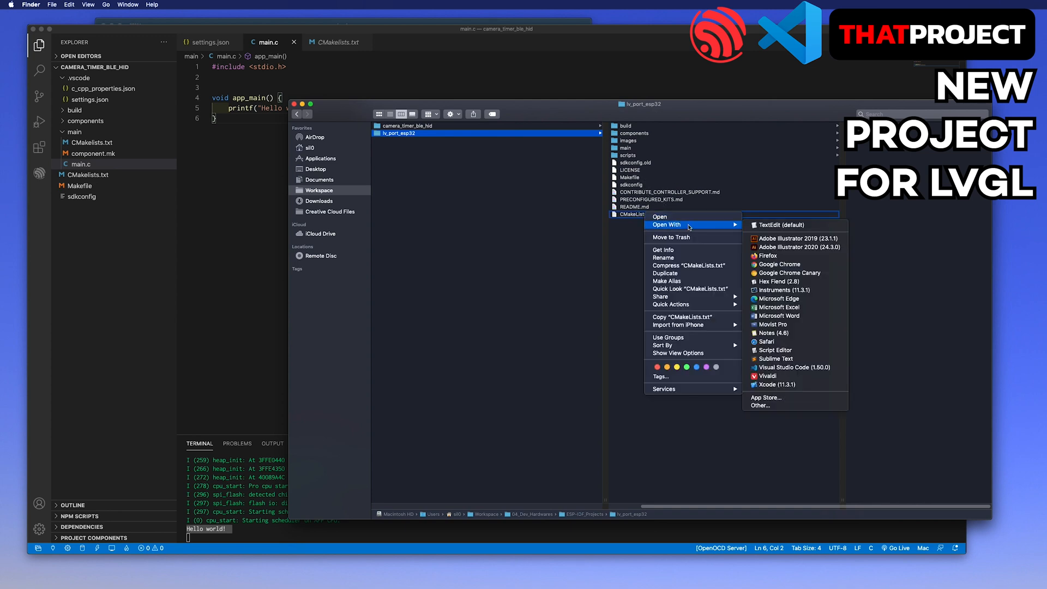
left_click(777, 359)
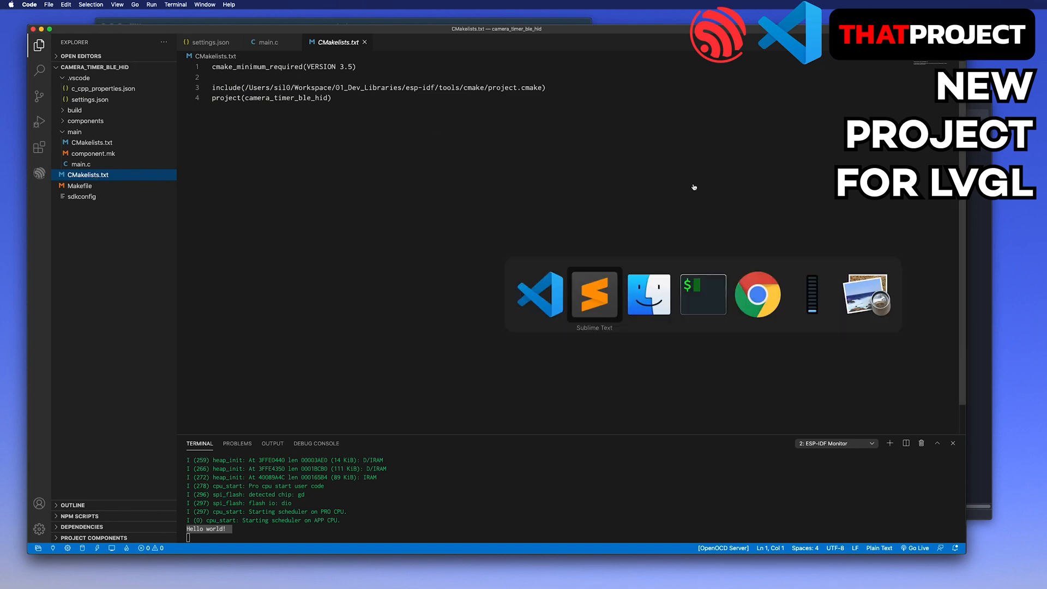
Append the lvgl_esp32_drivers, lvgl_touch and lvgl_tft EXTRA_COMPONENT_DIRS line and save CMakeLists.txt
left_click(593, 293)
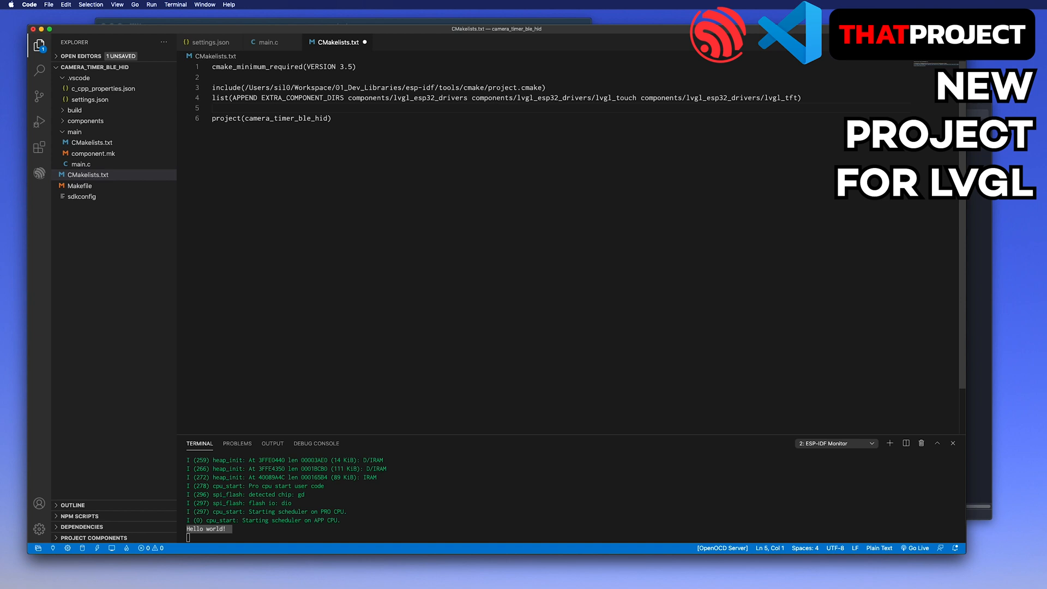
left_click(356, 108)
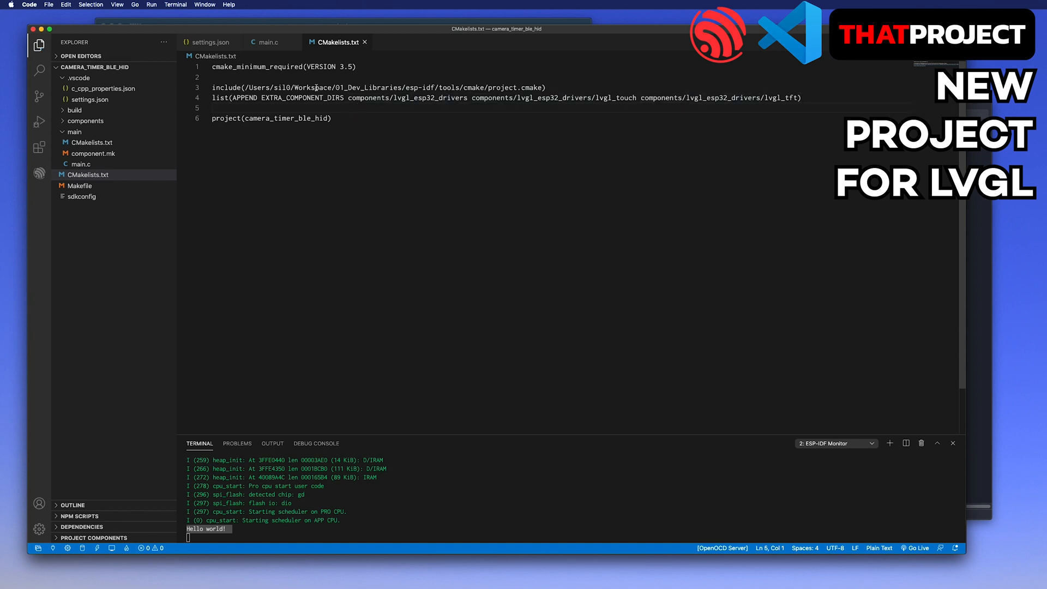
left_click(214, 108)
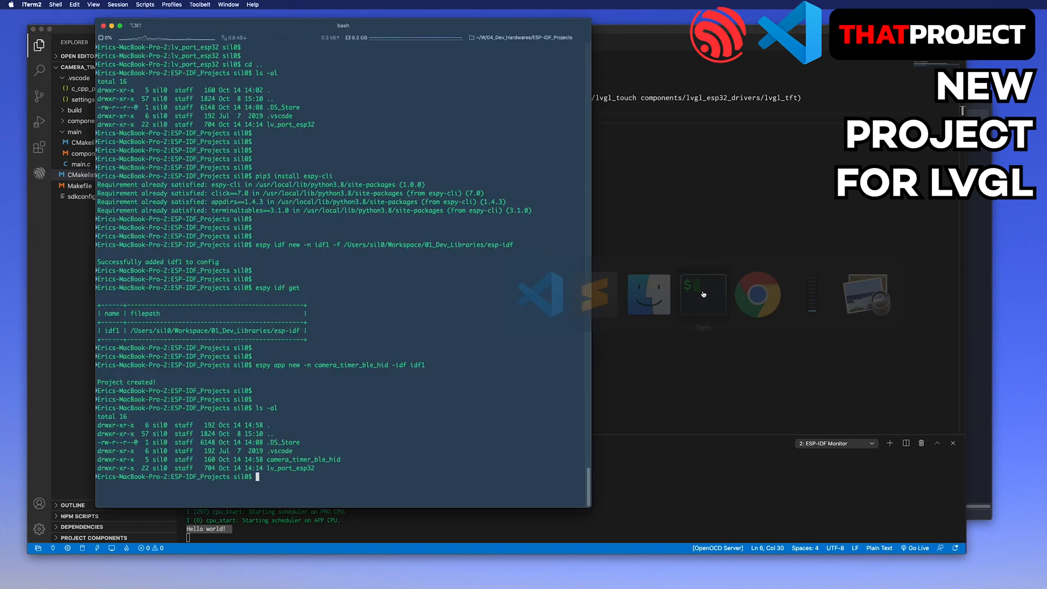
Review LVGL TFT Display controller in menuconfig, save to sdkconfig, and run idf.py build
scroll("down", 3)
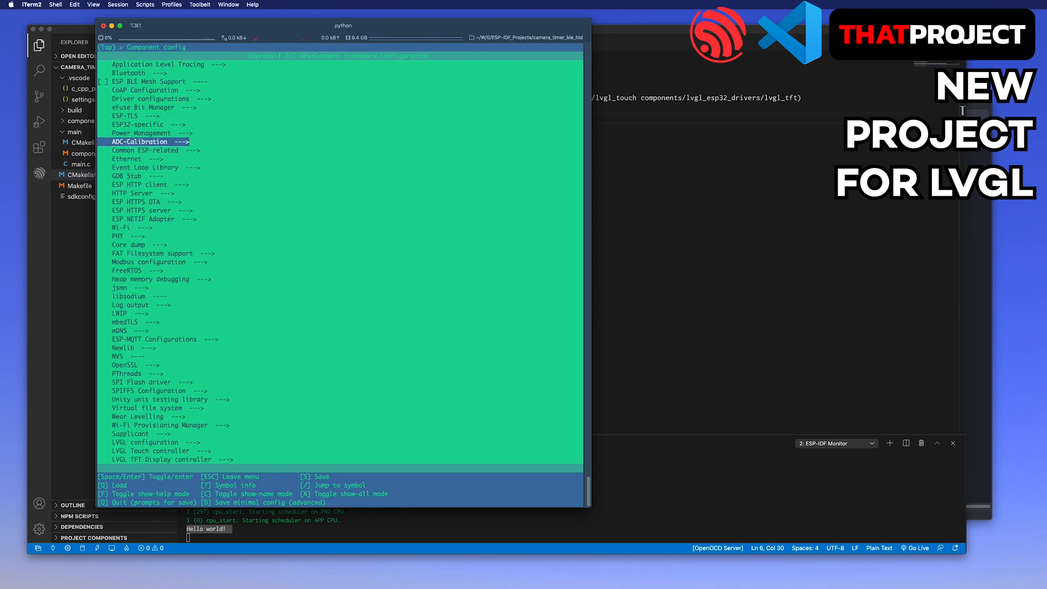
left_click(159, 450)
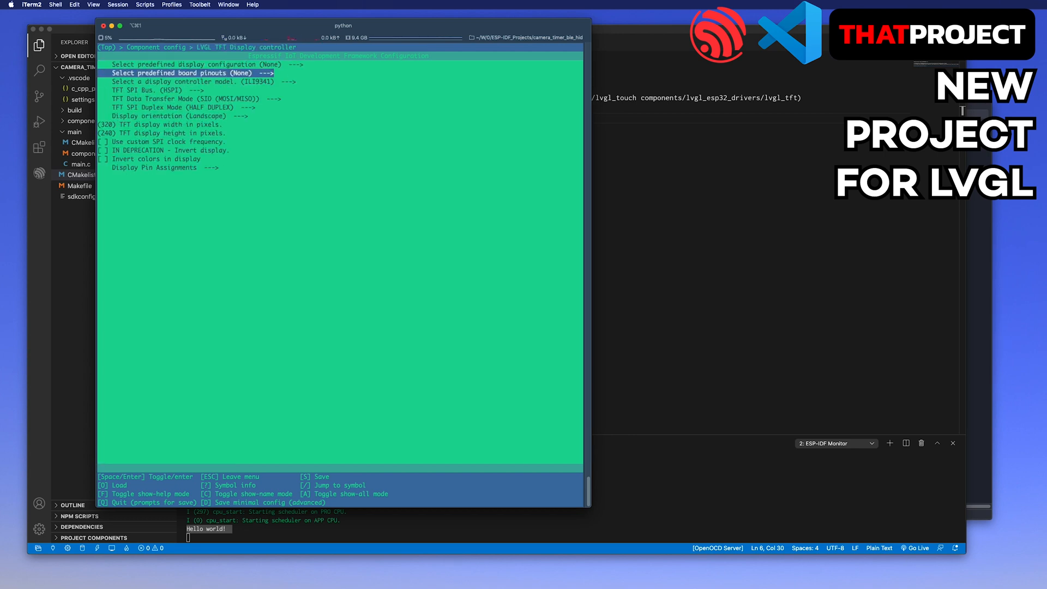
left_click(186, 116)
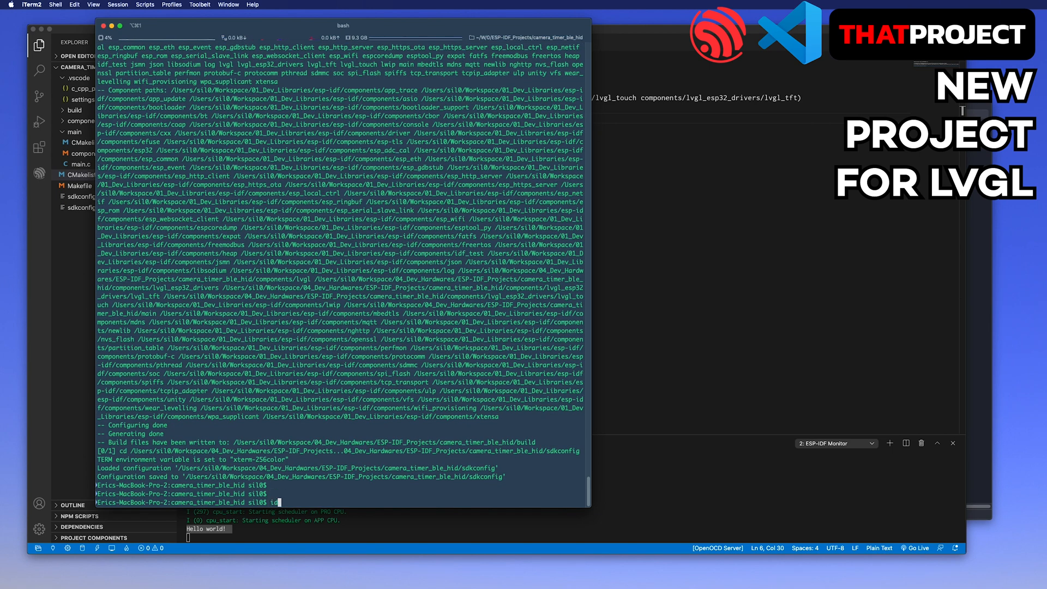
type("idf.py build")
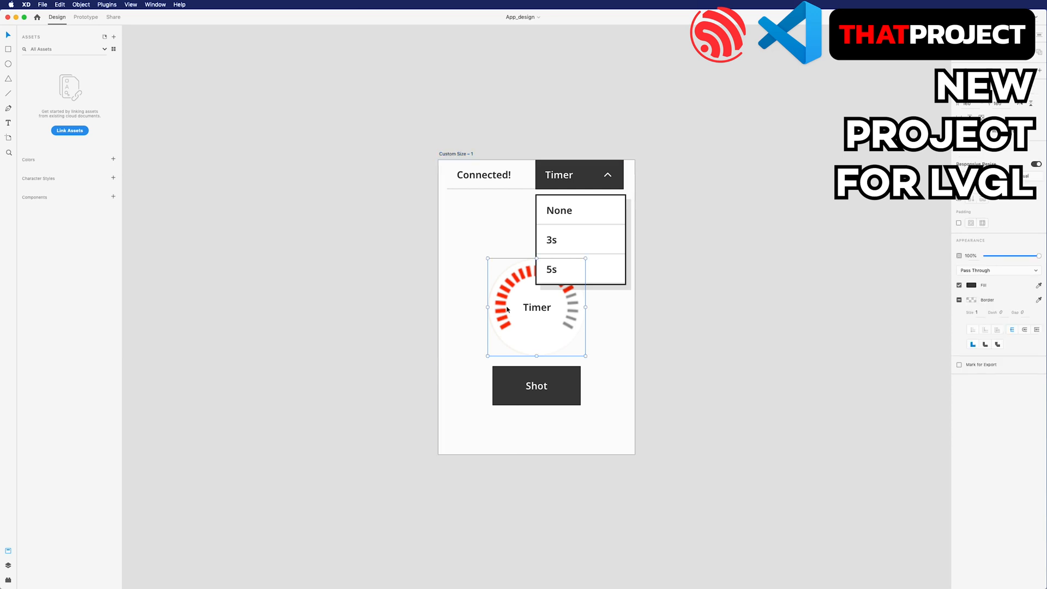
left_click(537, 385)
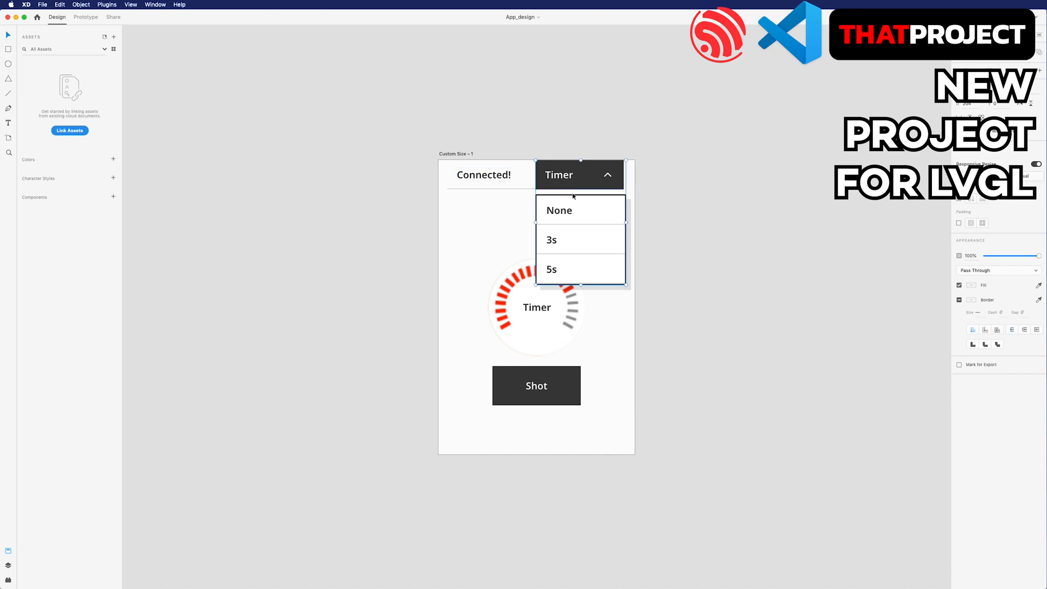
mouse_move(673, 201)
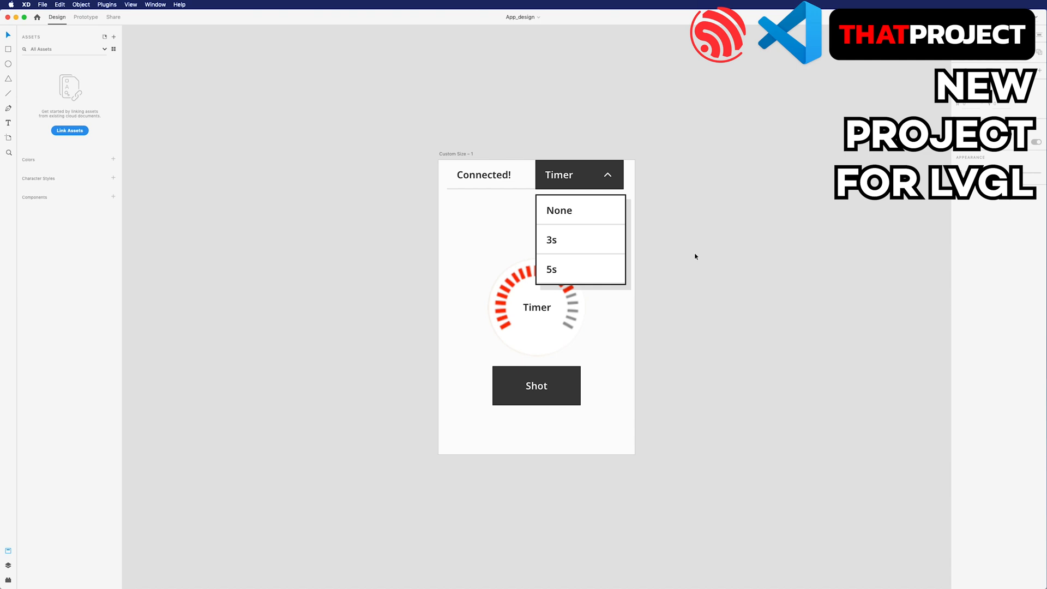
mouse_move(670, 246)
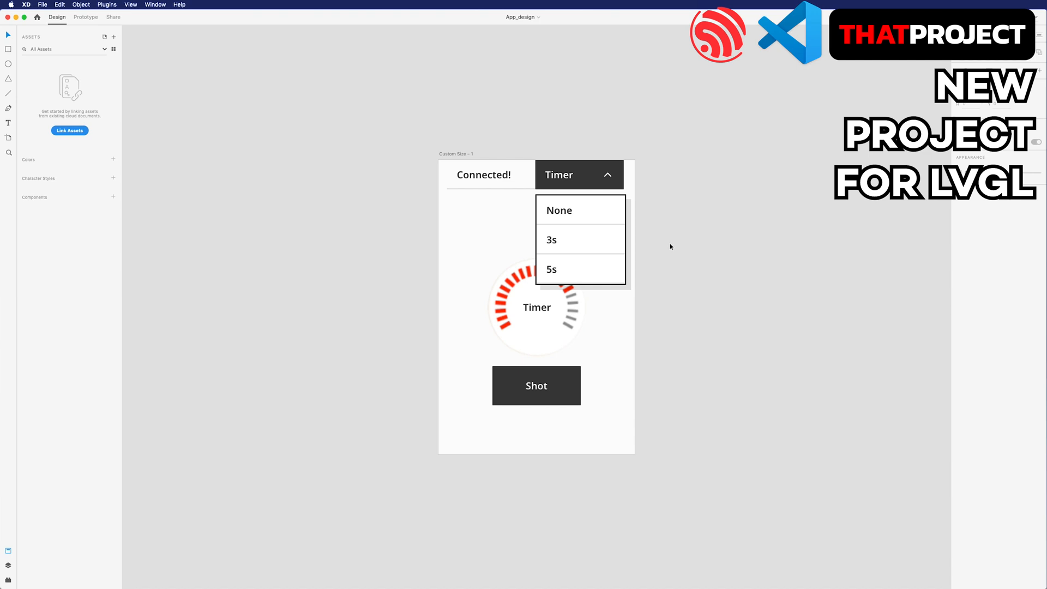
mouse_move(20, 18)
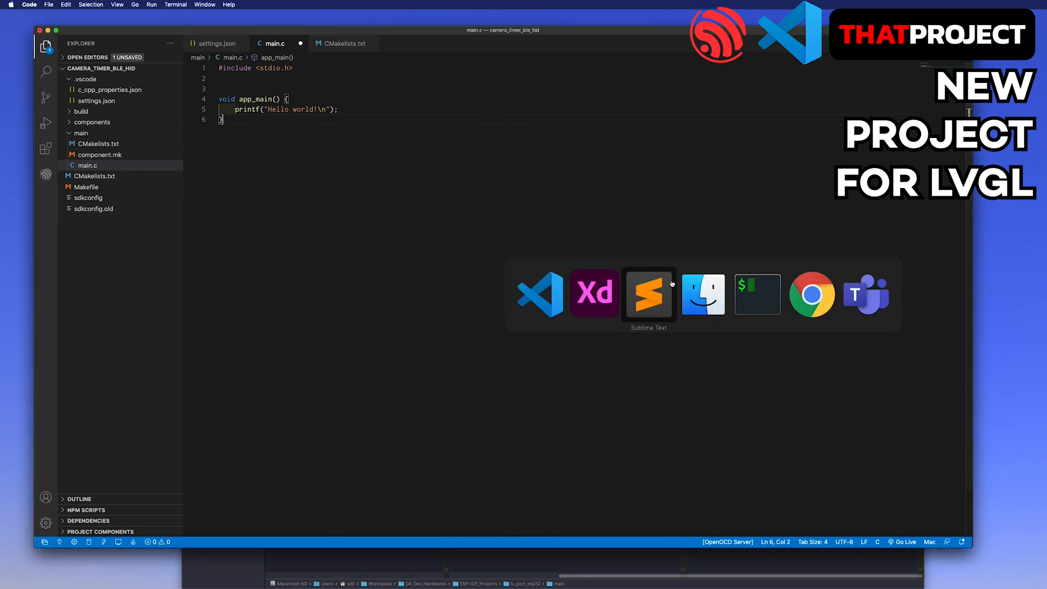
Select the whole LVGL example main.c in Sublime Text for copying
left_click(648, 293)
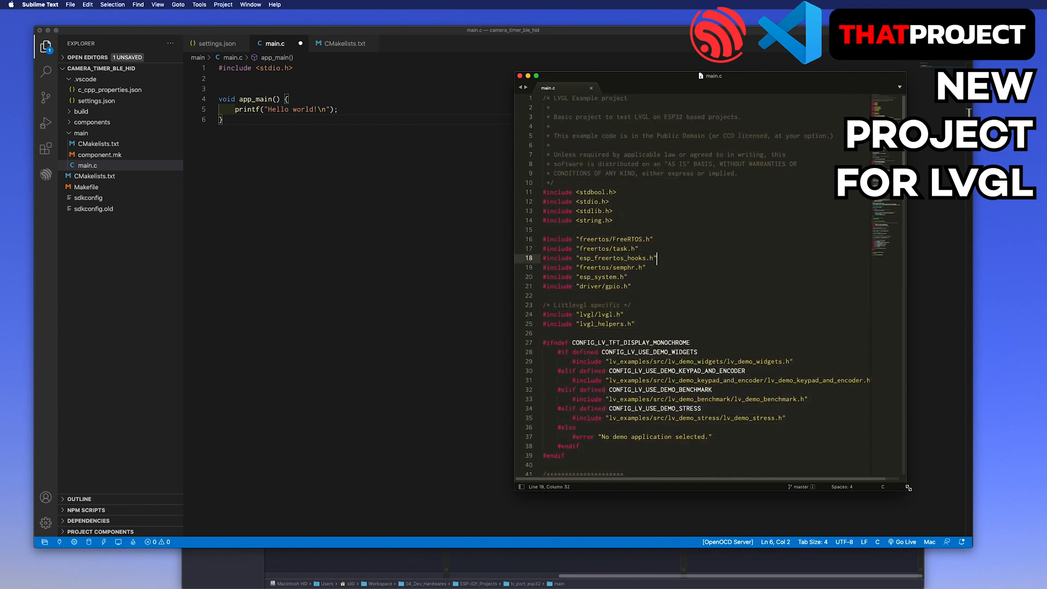
key("cmd+a")
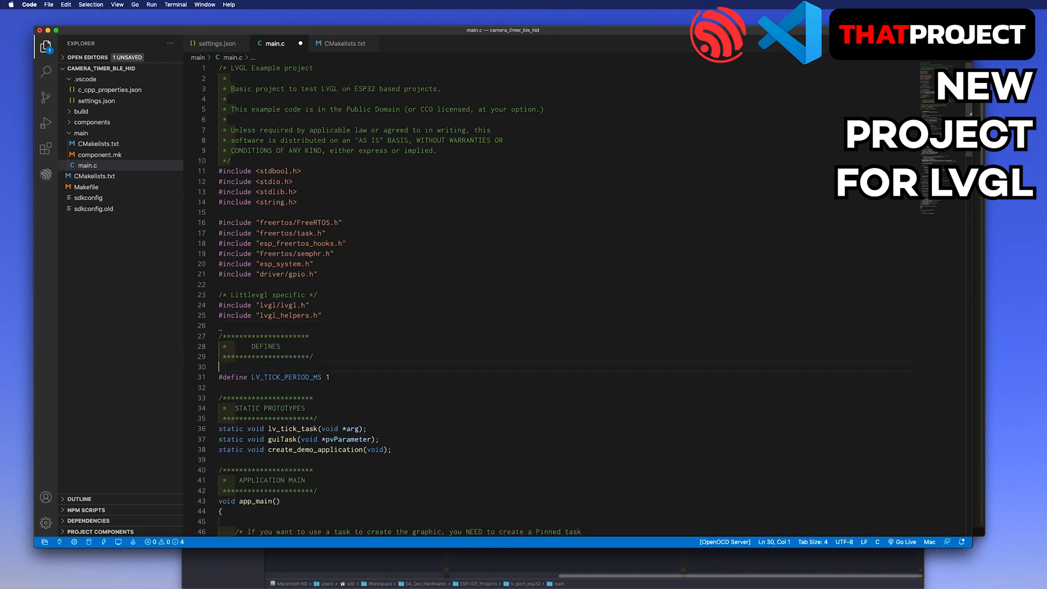
Remove the CONFIG_LV_TFT_DISPLAY_MONOCHROME conditional buffer lines in guiTask
scroll("down", 3)
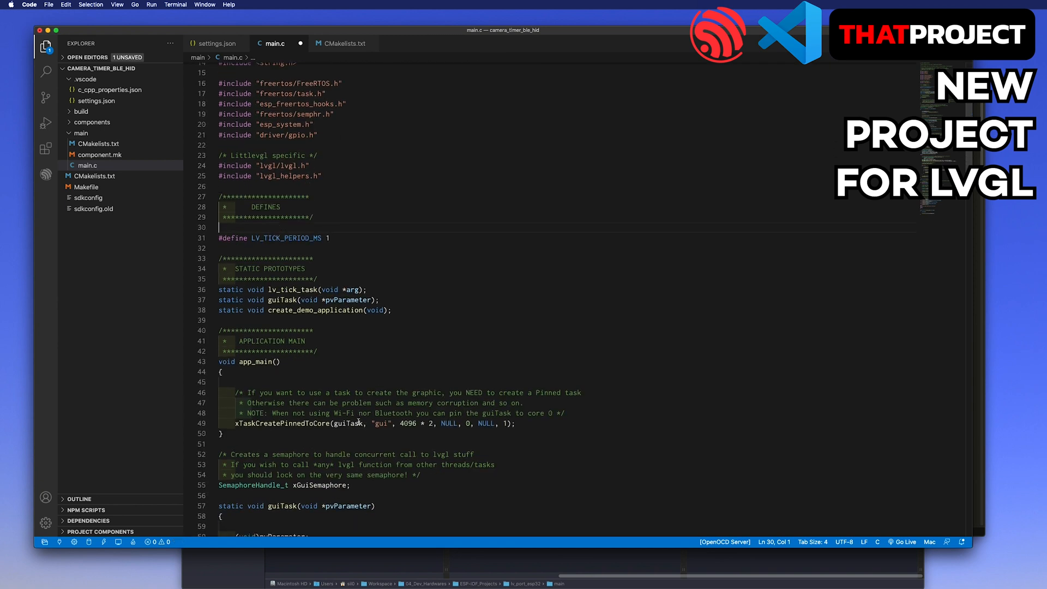
scroll("down", 3)
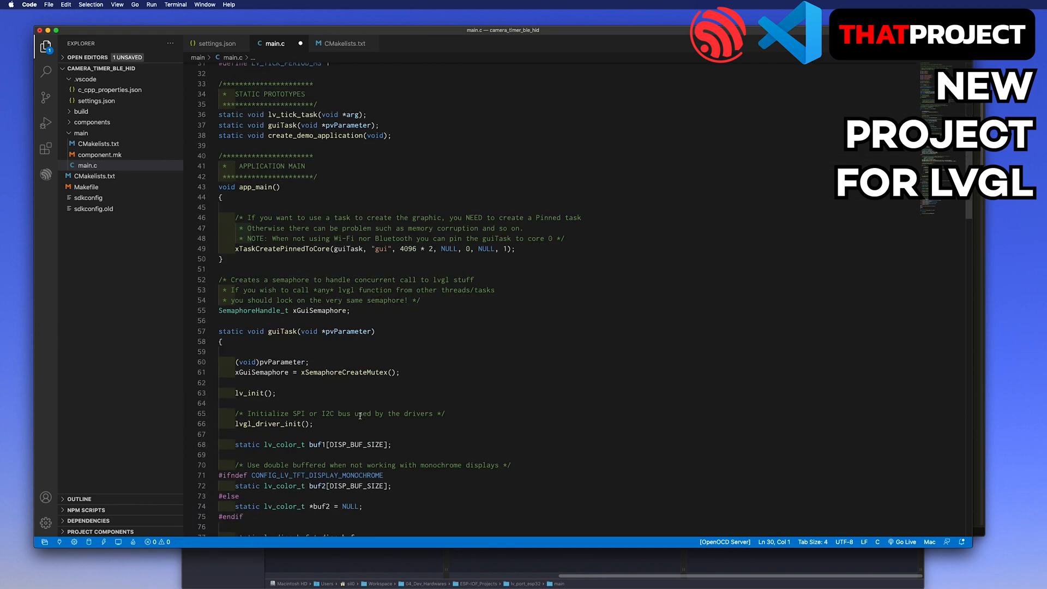
scroll("down", 3)
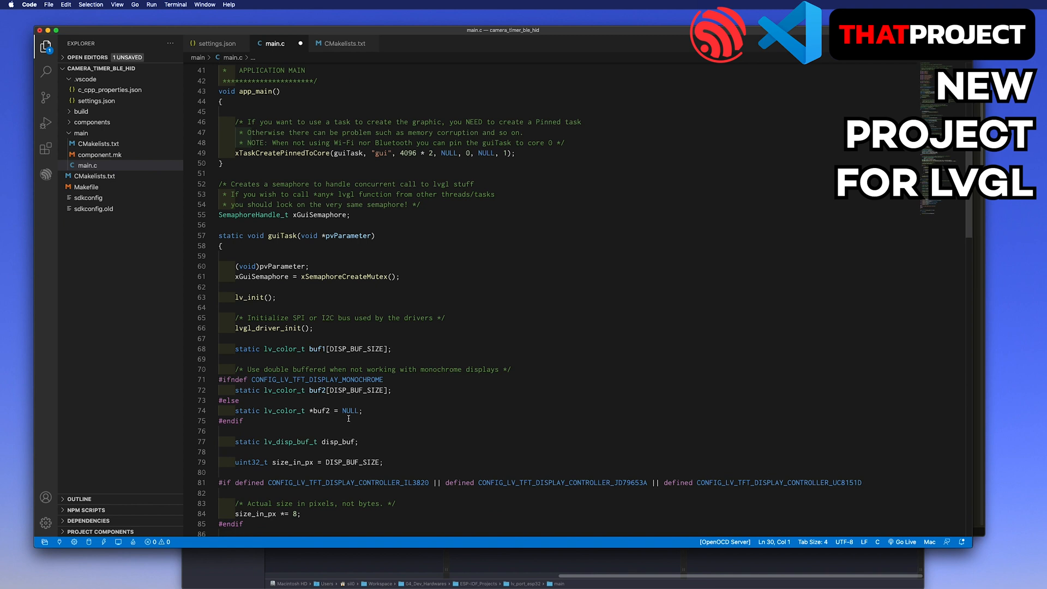
triple_click(298, 410)
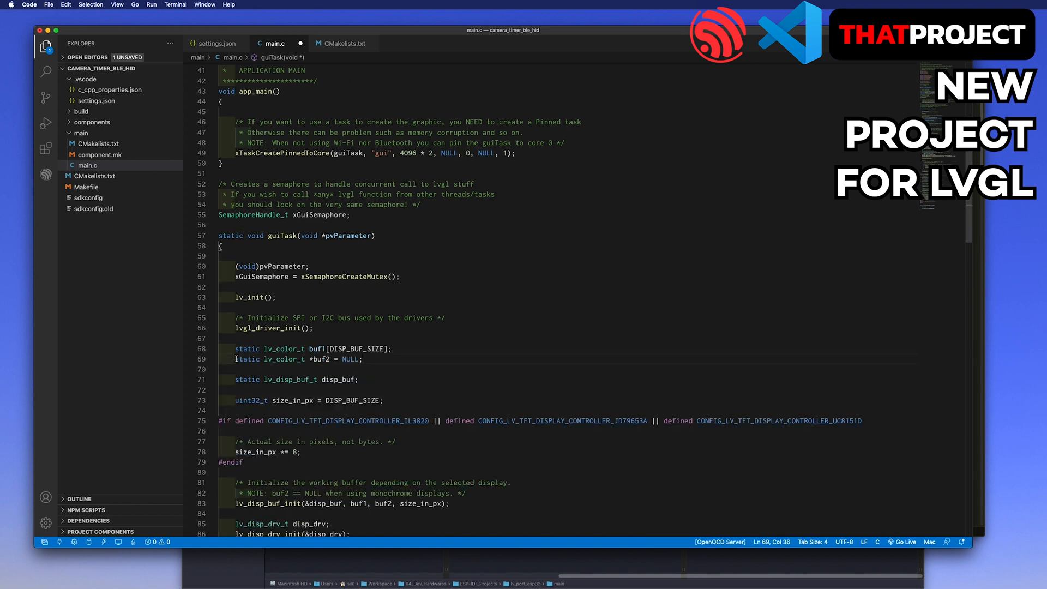
key("Backspace")
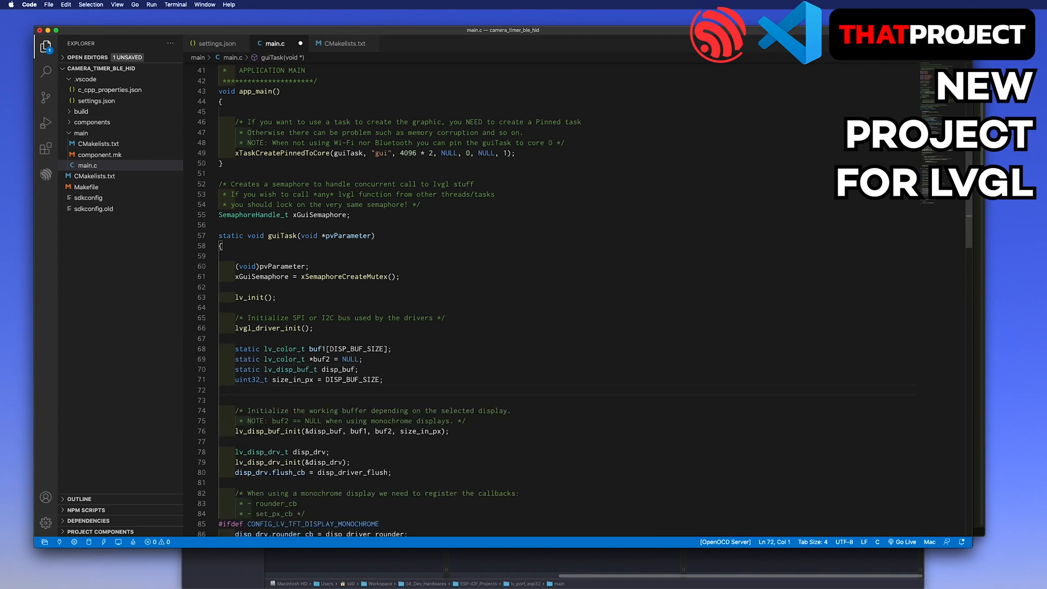
Delete the working-buffer comment and the monochrome callback registration block
left_click_drag(237, 410, 469, 421)
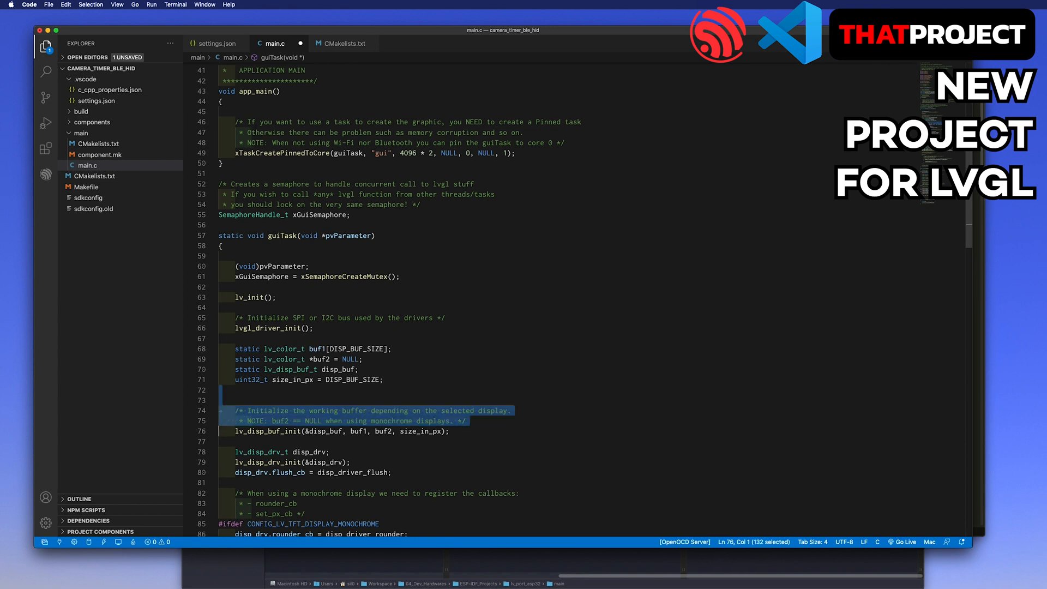
key("Delete")
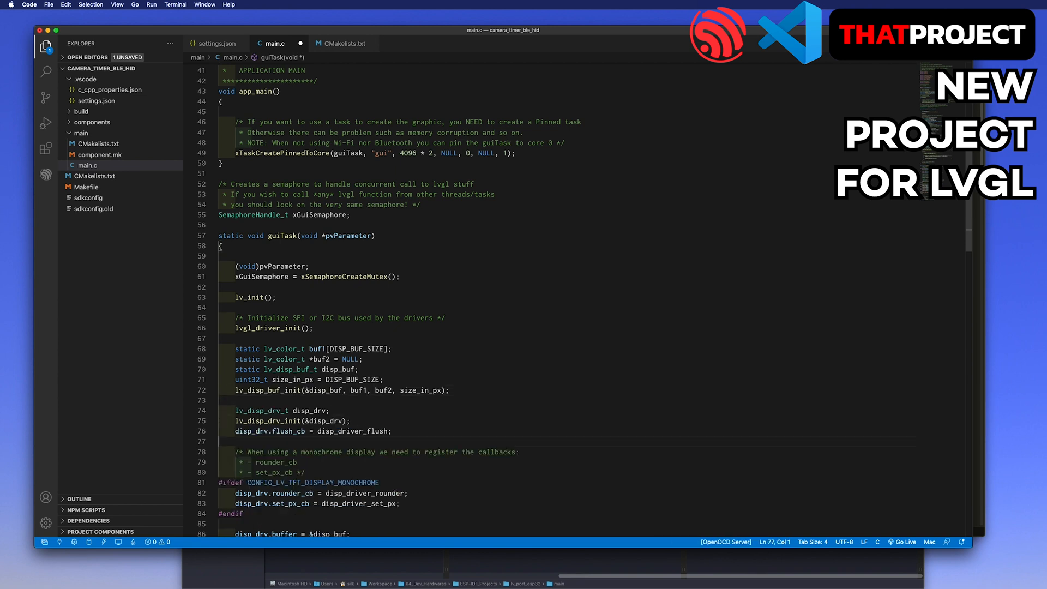
left_click_drag(235, 452, 400, 503)
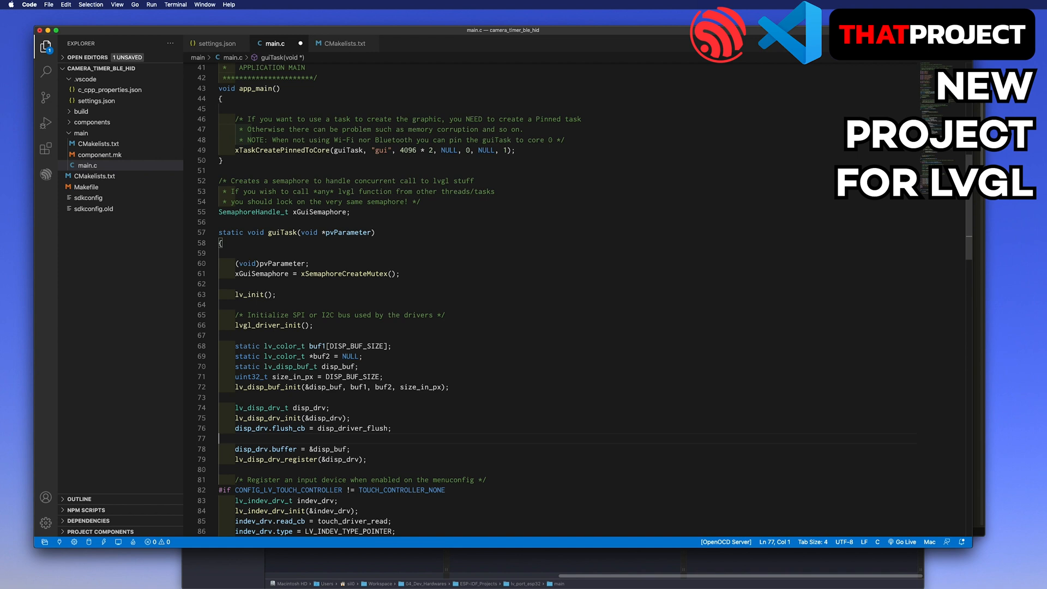
scroll("down", 3)
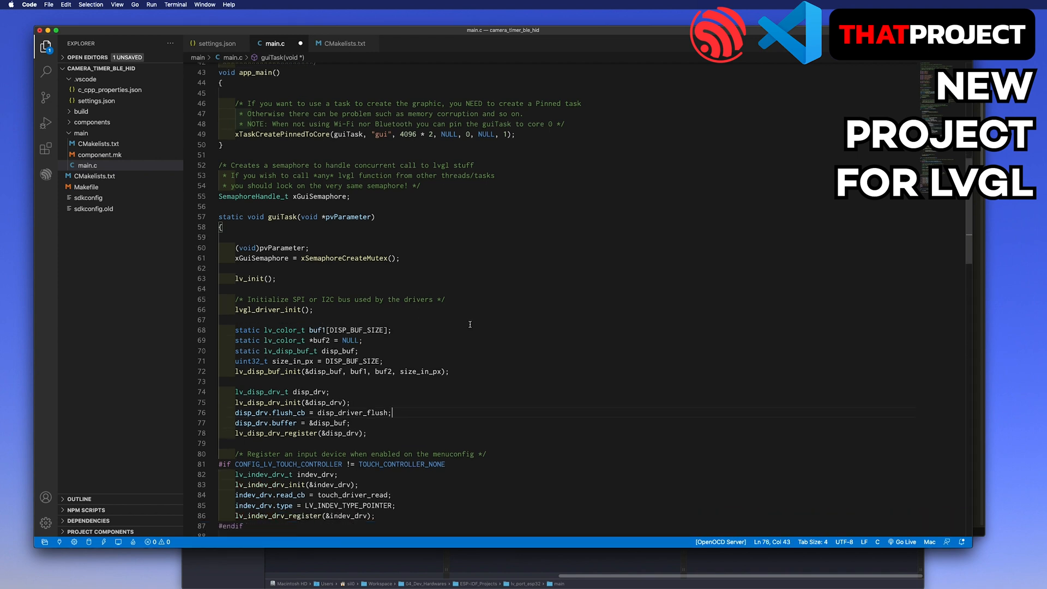
scroll("down", 3)
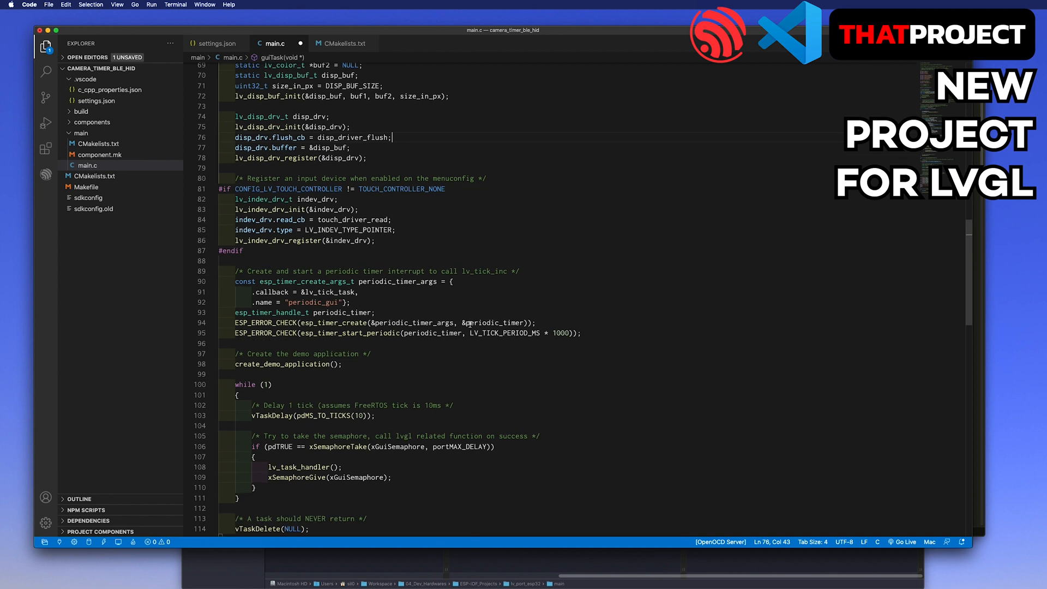
scroll("down", 3)
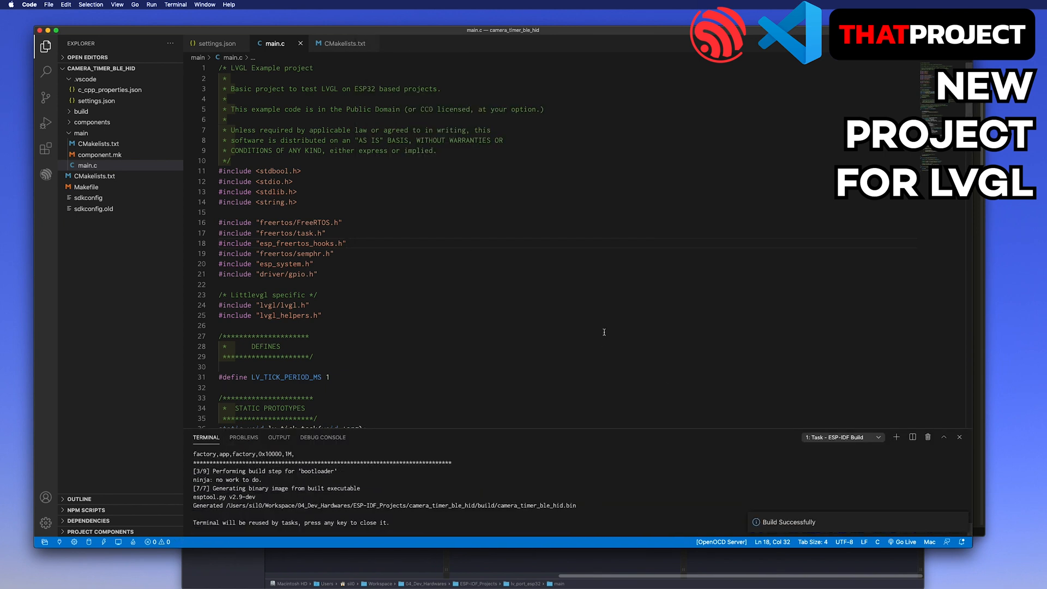
Run 'ESP-IDF: Build, Flash and start a monitor on your device' from the Command Palette
key("cmd+shift+p")
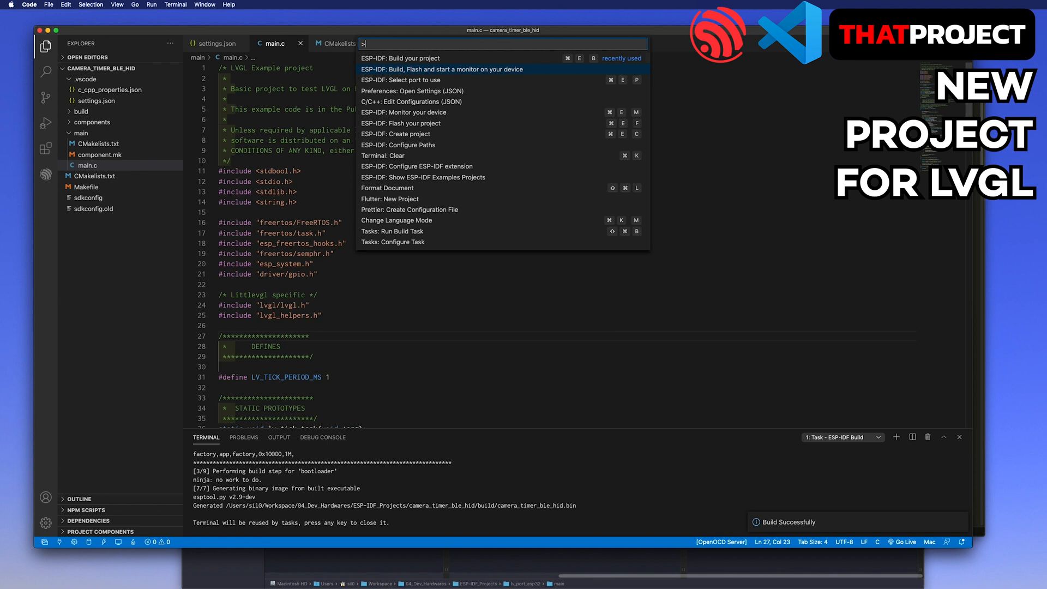
left_click(441, 68)
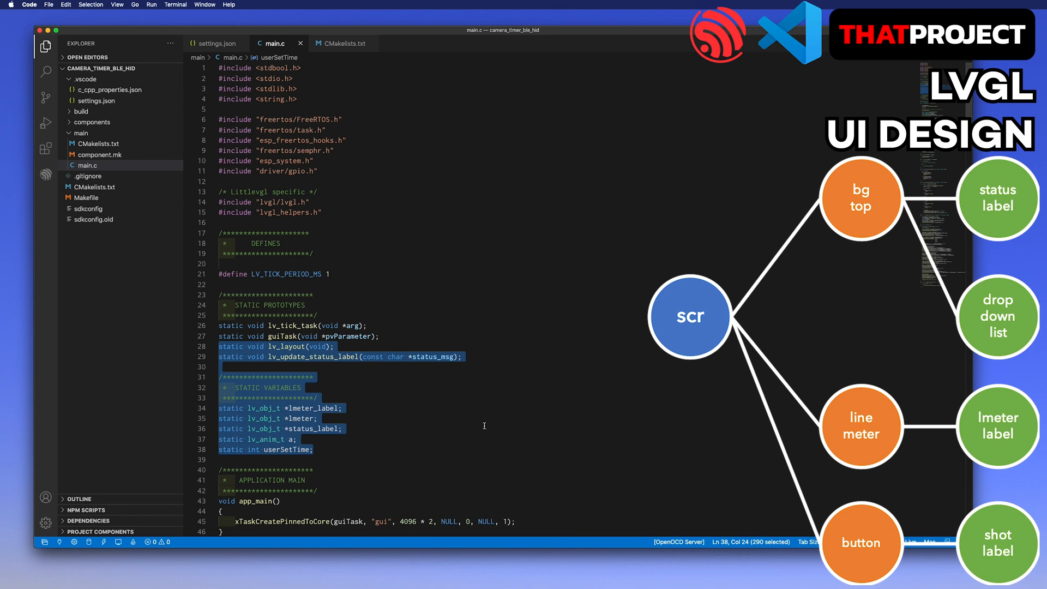
Deselect the pasted declarations and move down toward app_main and guiTask
left_click(343, 427)
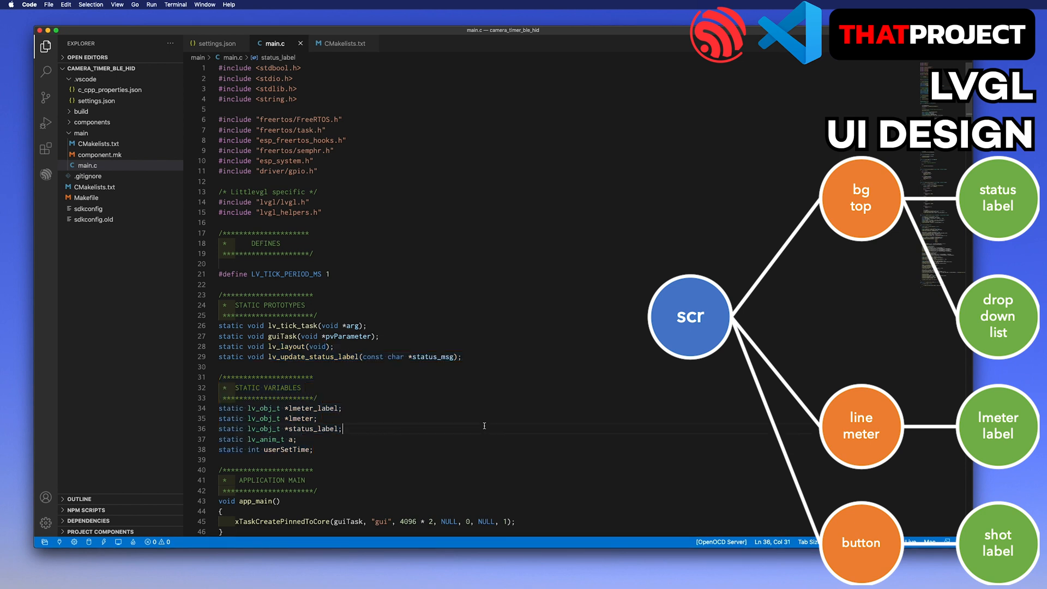
scroll("down", 3)
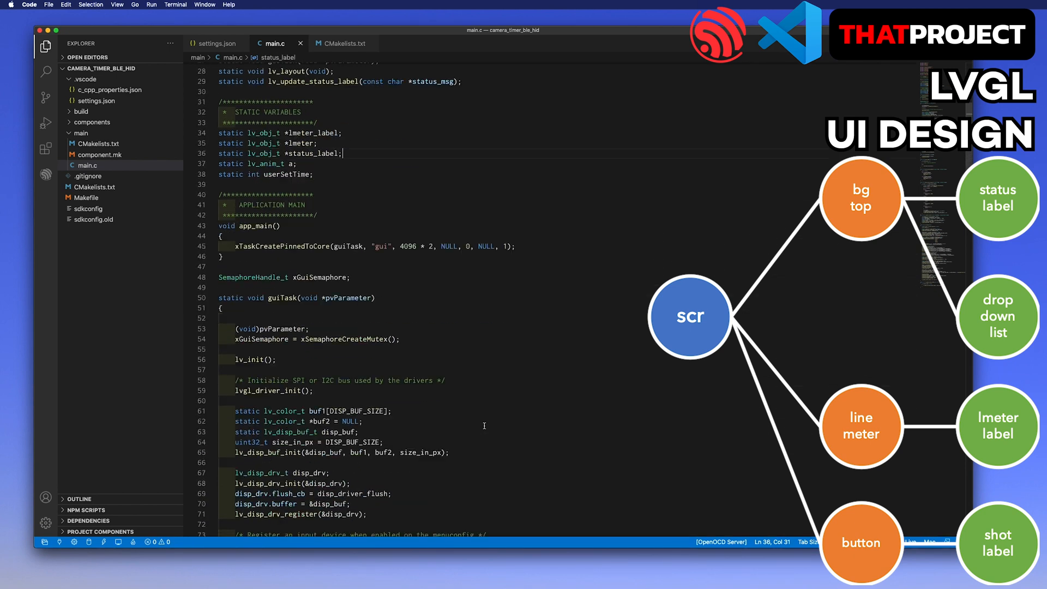
scroll("down", 3)
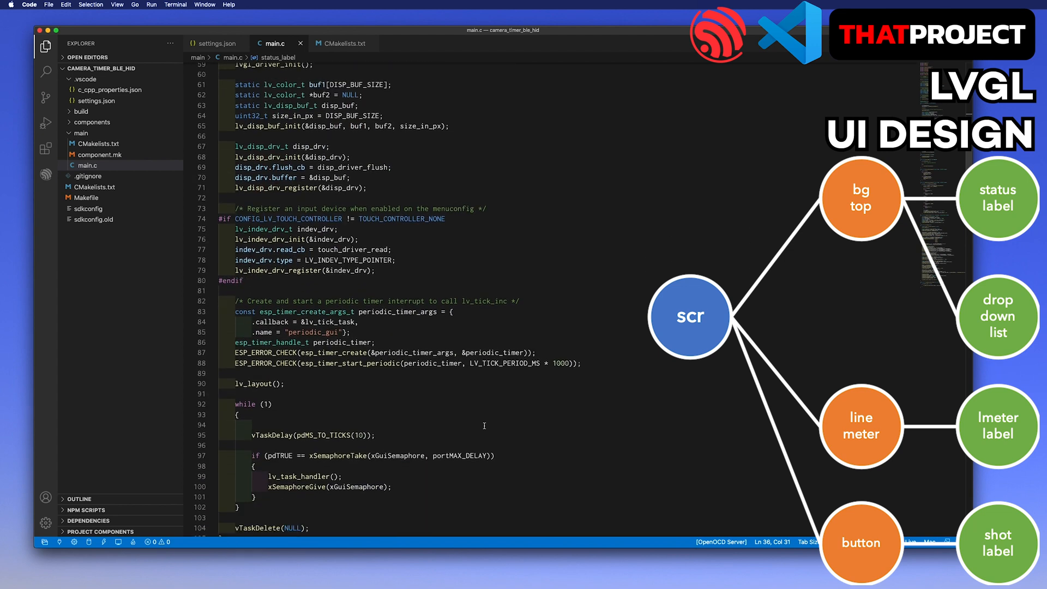
double_click(254, 375)
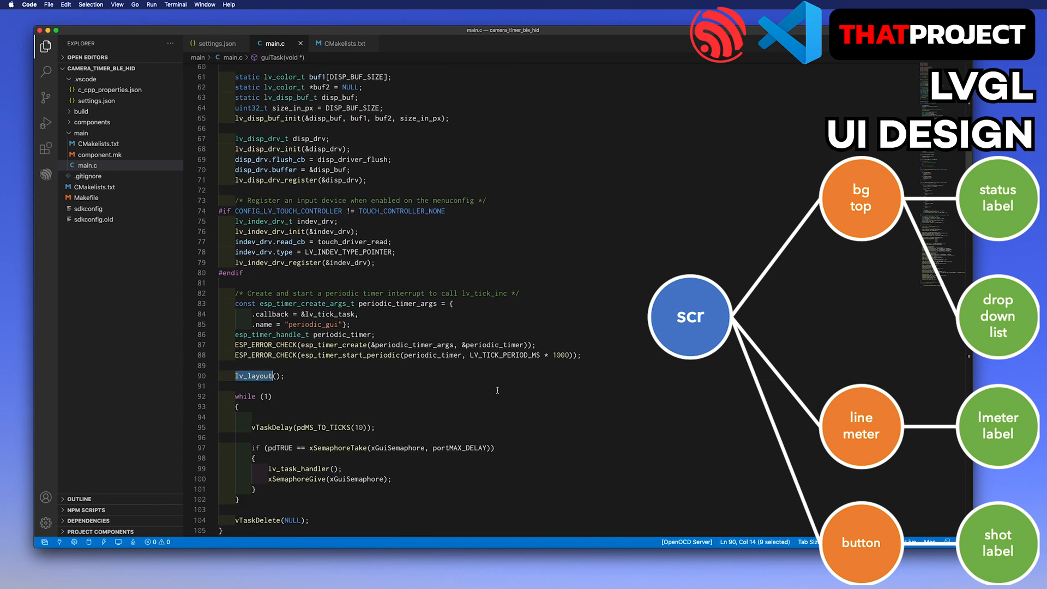
scroll("down", 3)
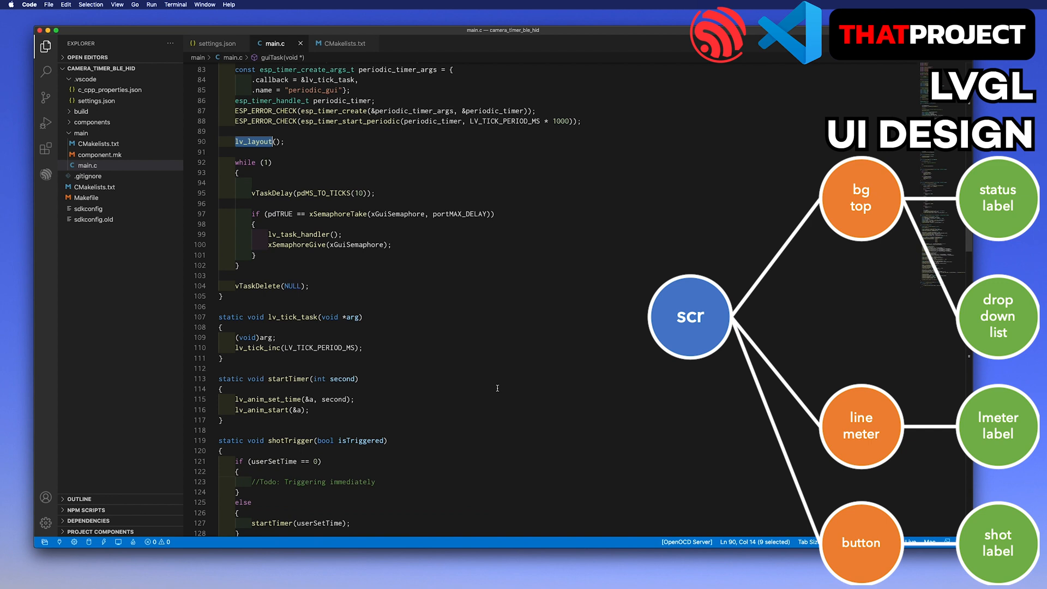
scroll("down", 3)
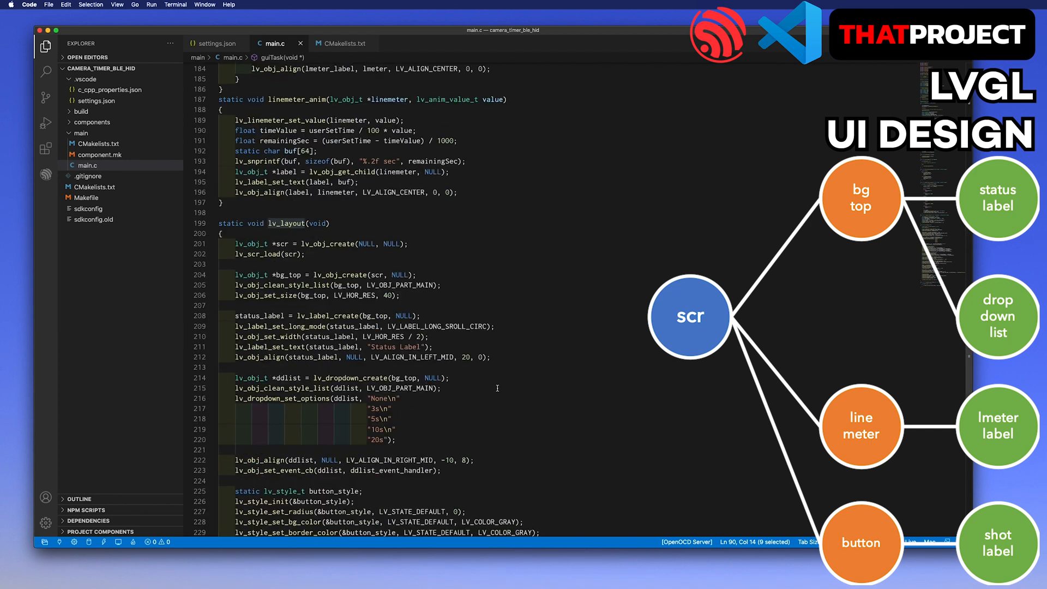
scroll("down", 3)
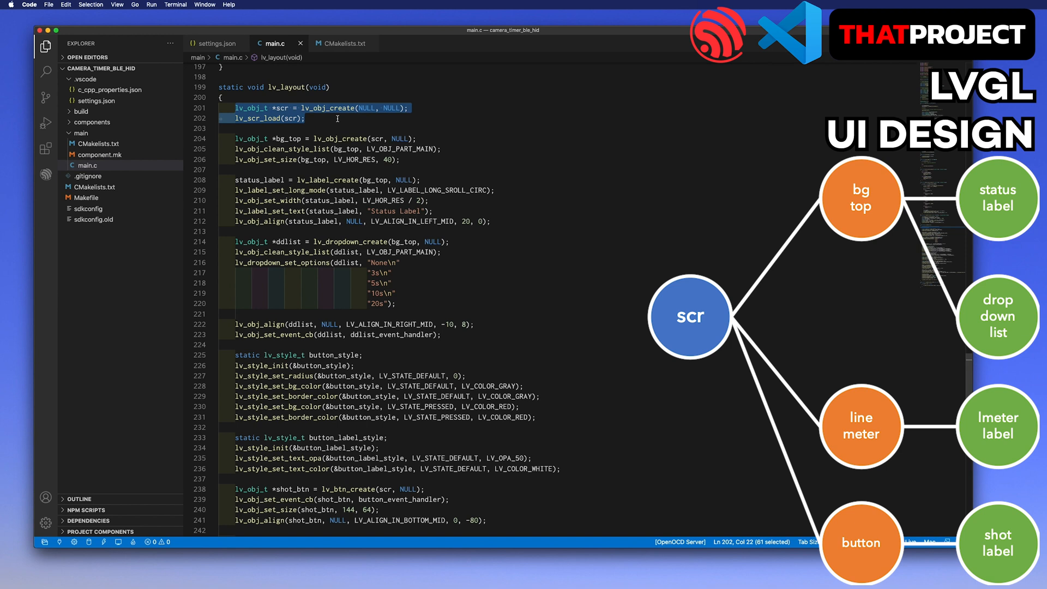
mouse_move(340, 118)
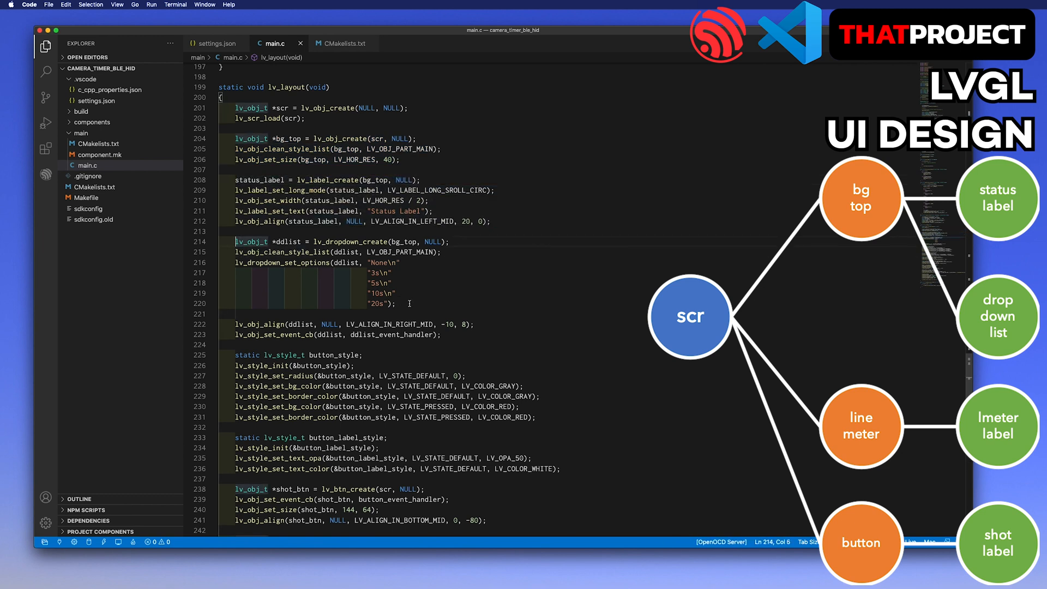
left_click_drag(235, 241, 396, 305)
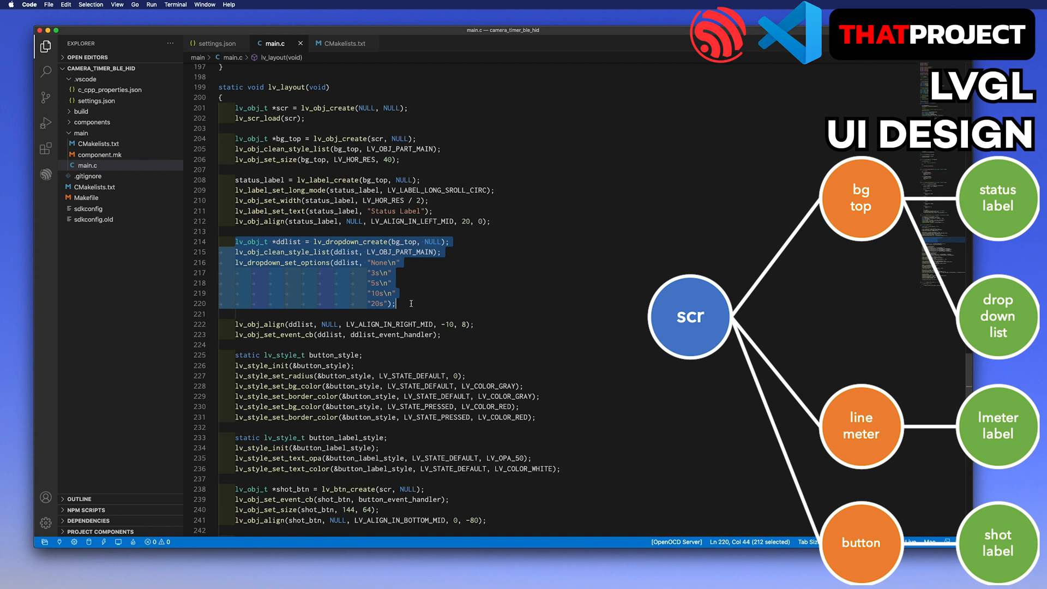
mouse_move(250, 336)
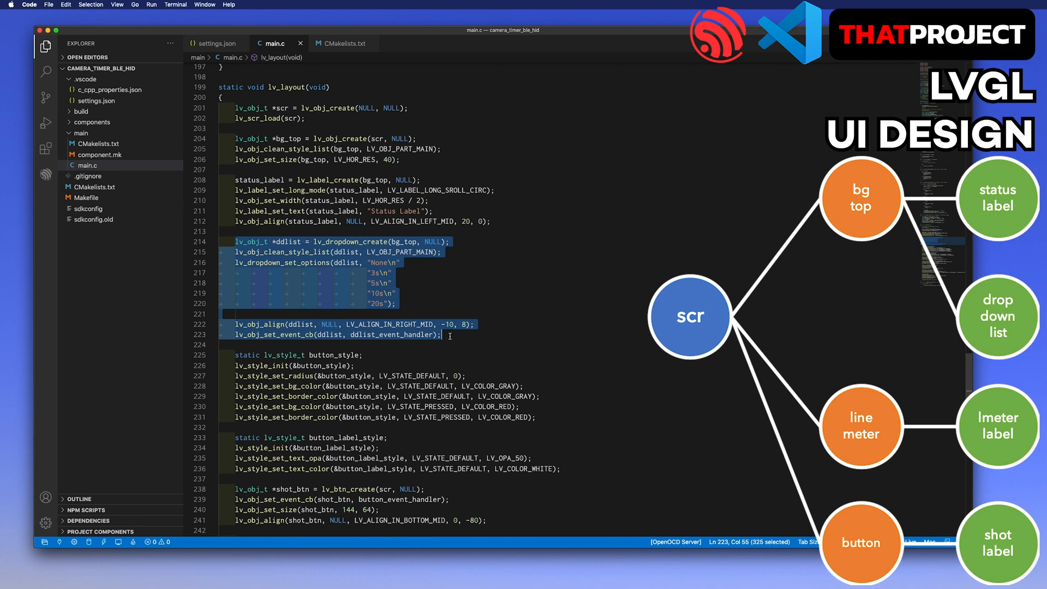
left_click(237, 362)
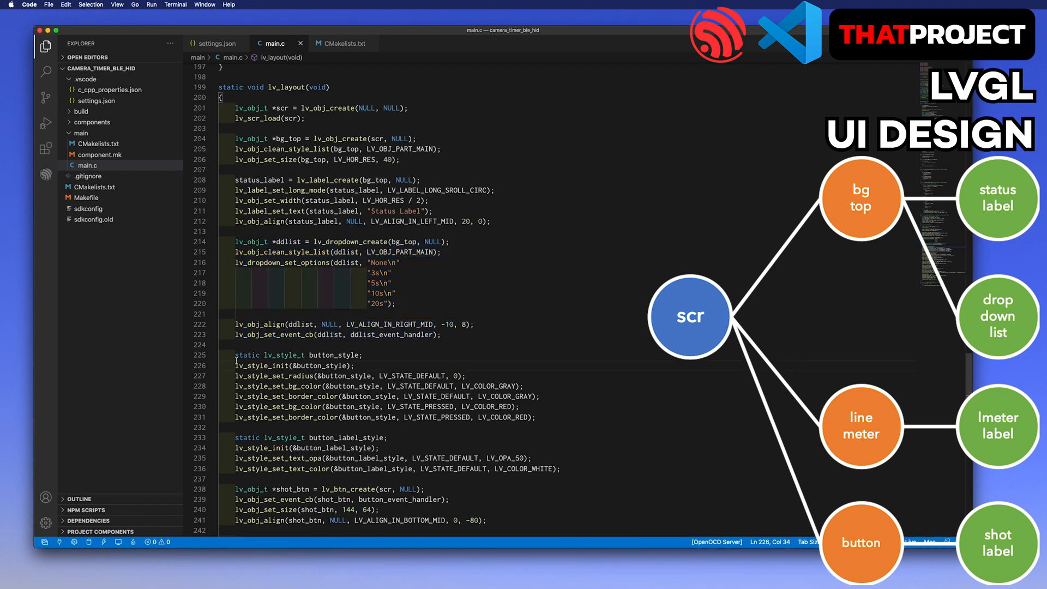
left_click_drag(236, 355, 534, 416)
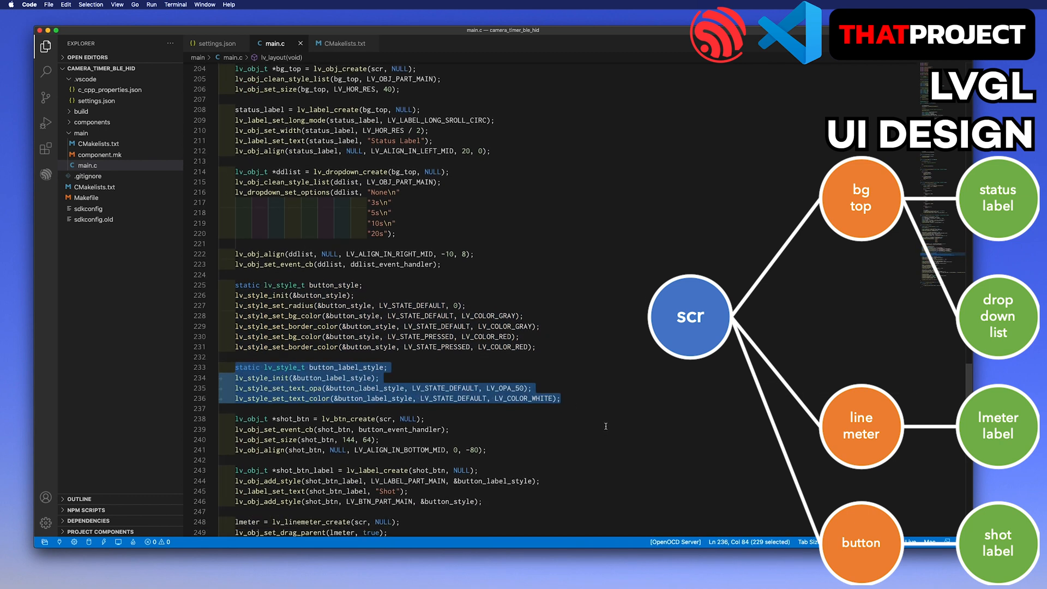
scroll("down", 3)
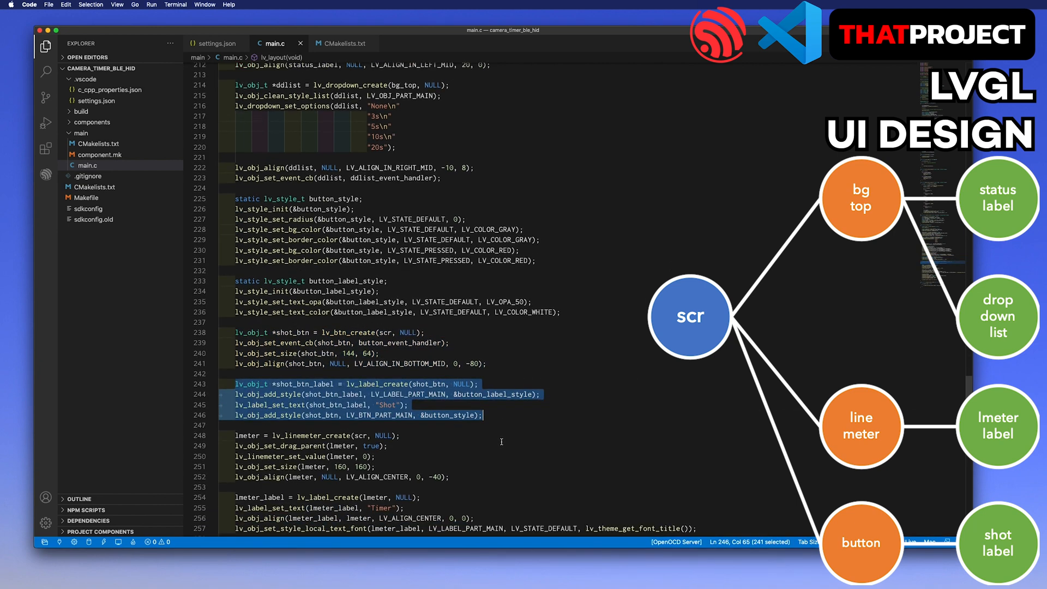
scroll("down", 3)
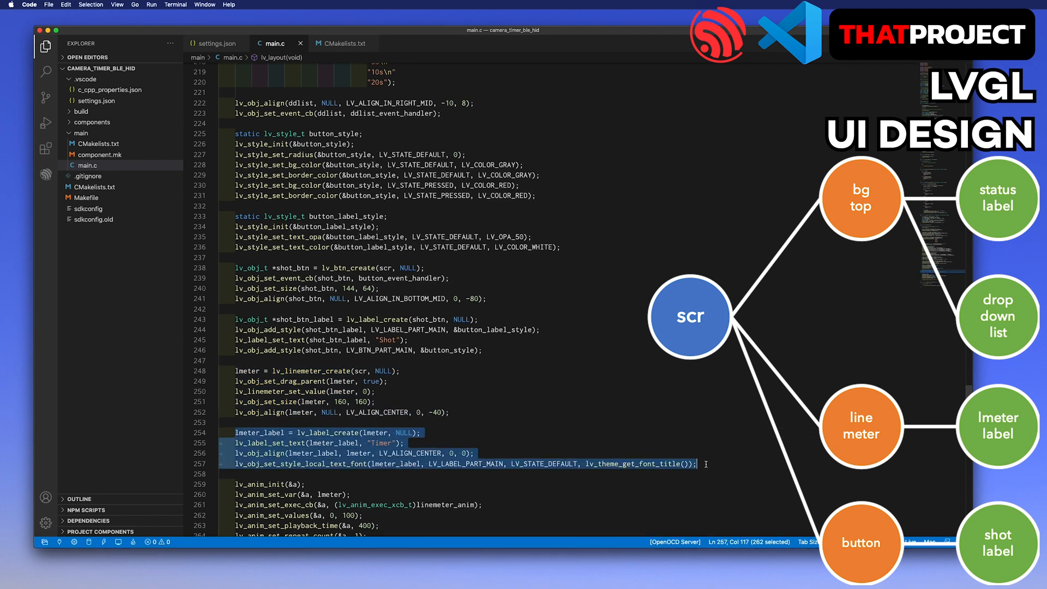
left_click(701, 463)
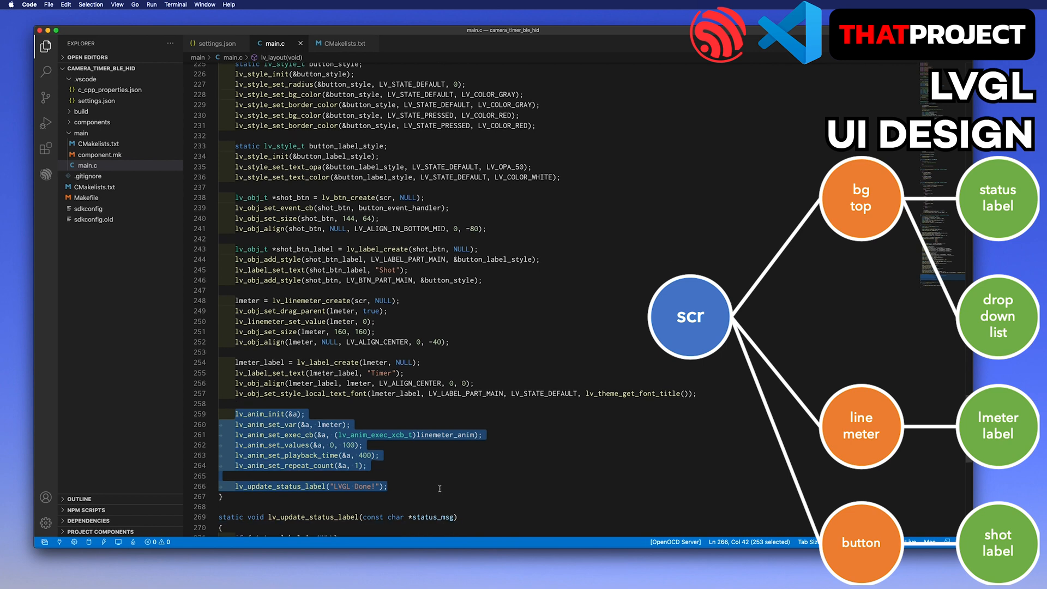
scroll("down", 3)
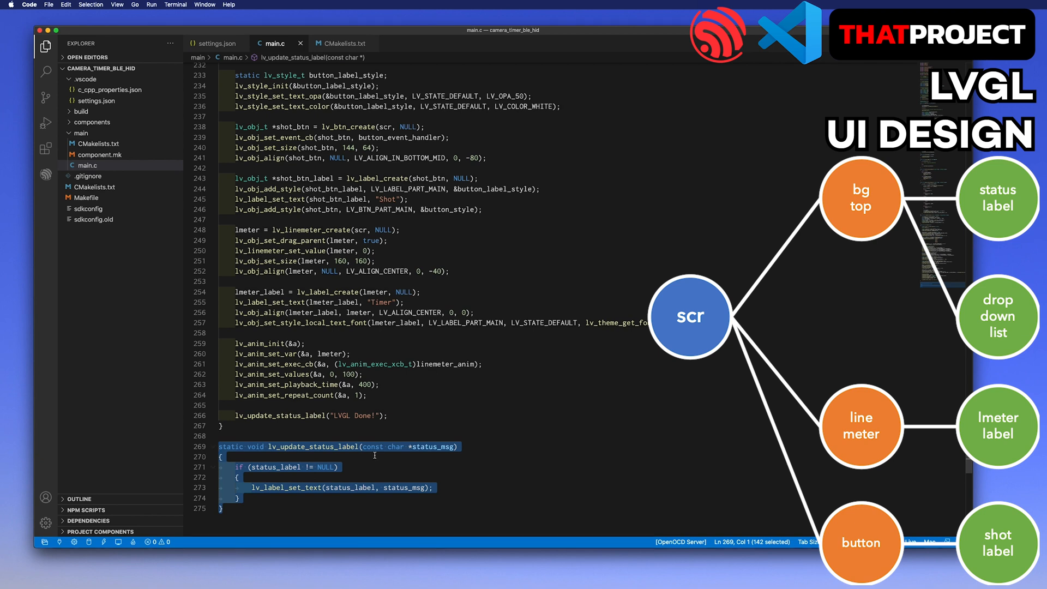
Scroll to ddlist_event_handler and highlight the line setting the timer duration from the dropdown
scroll("down", 3)
type("ddlist_event_handler")
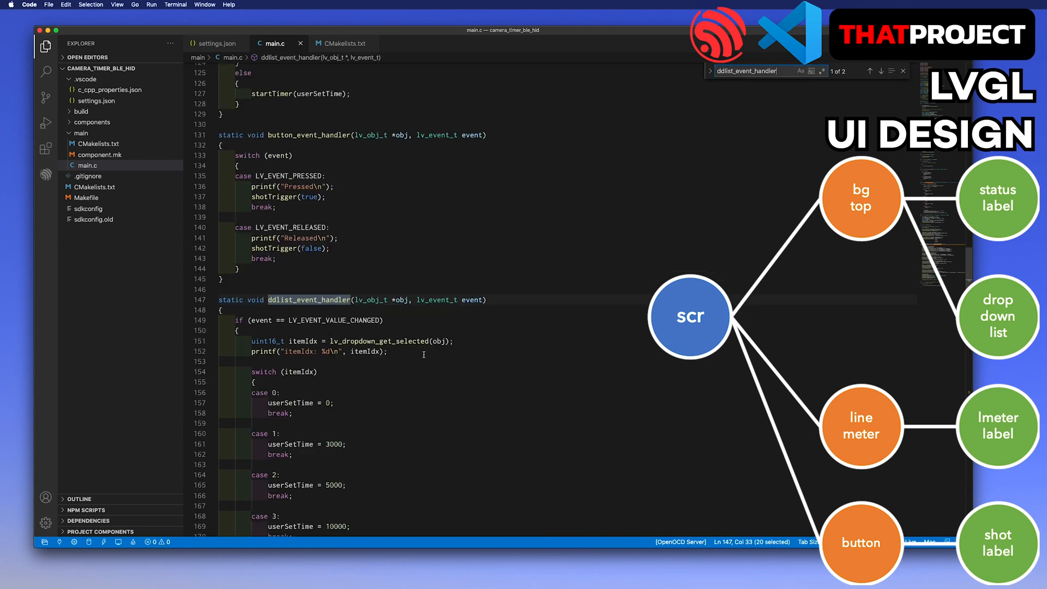
scroll("down", 3)
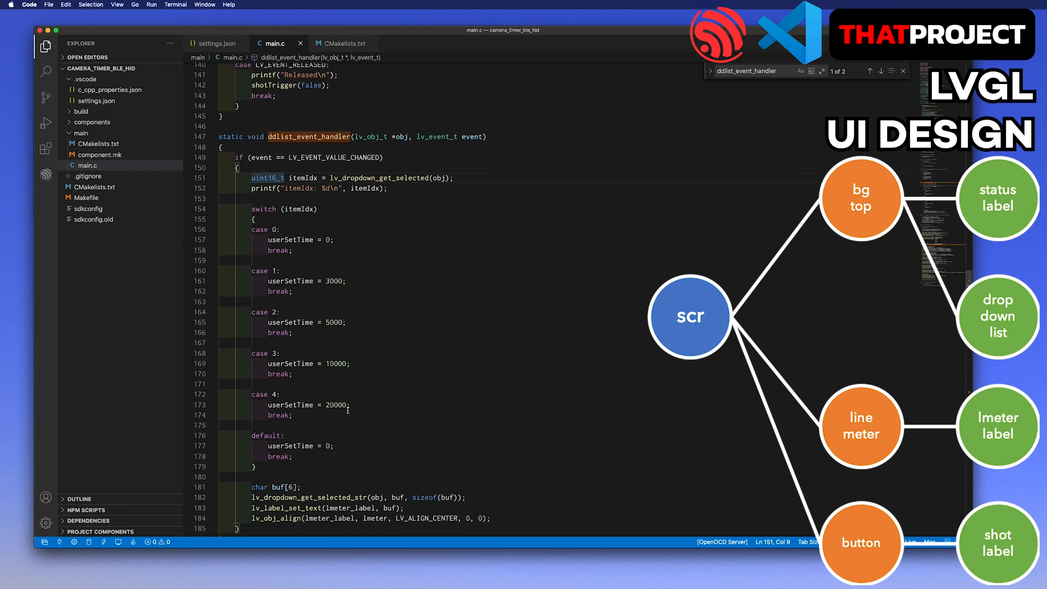
scroll("down", 3)
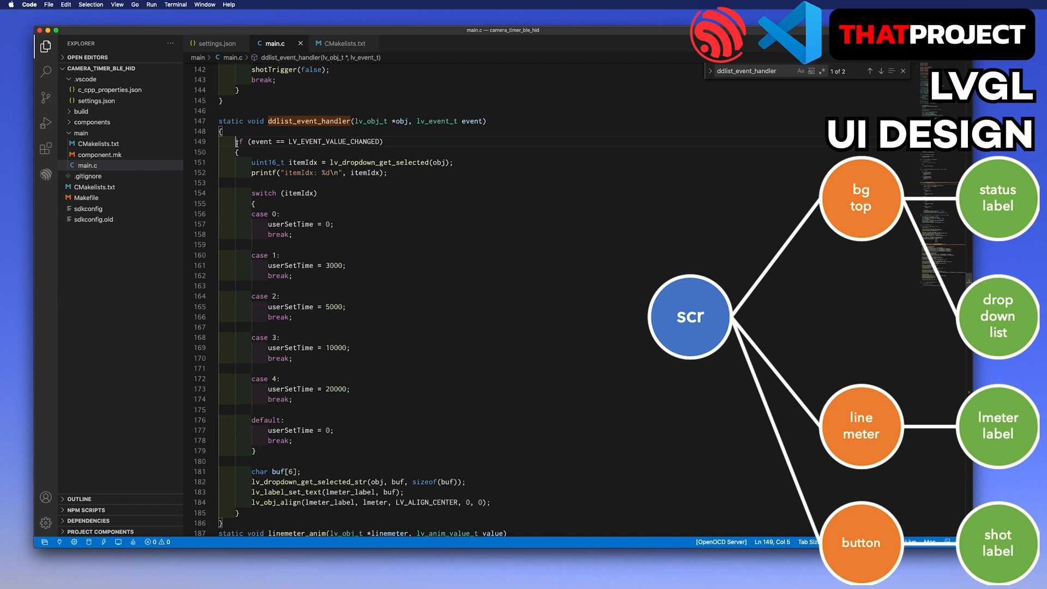
mouse_move(313, 481)
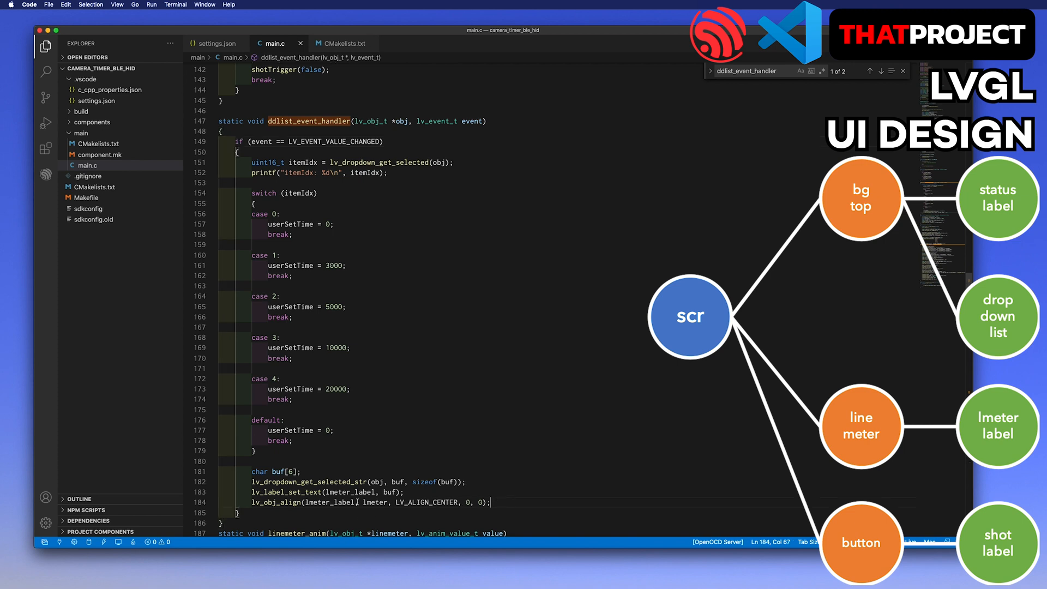
mouse_move(249, 492)
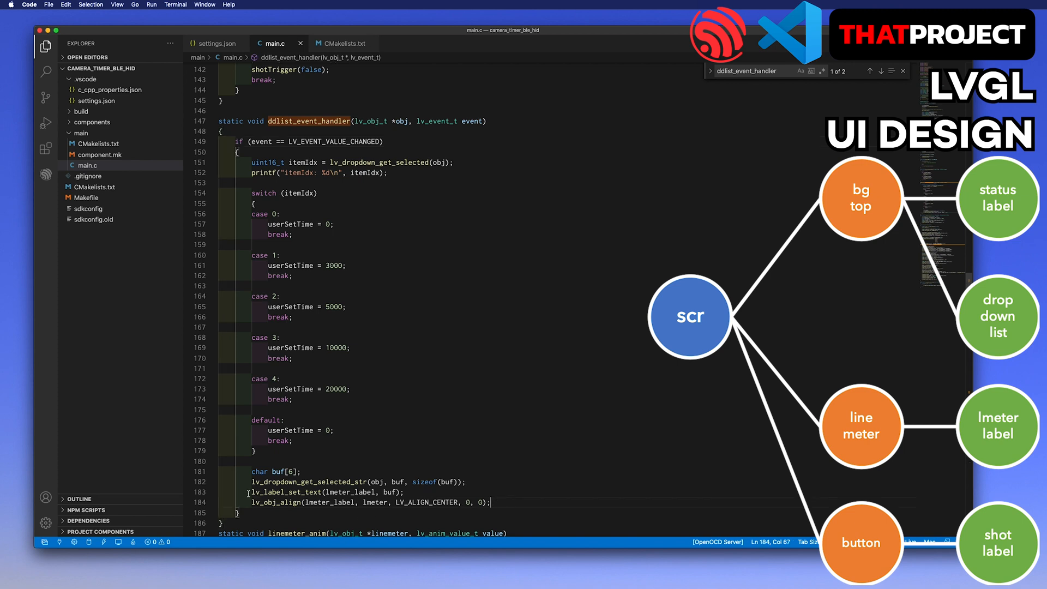
left_click_drag(250, 492, 490, 501)
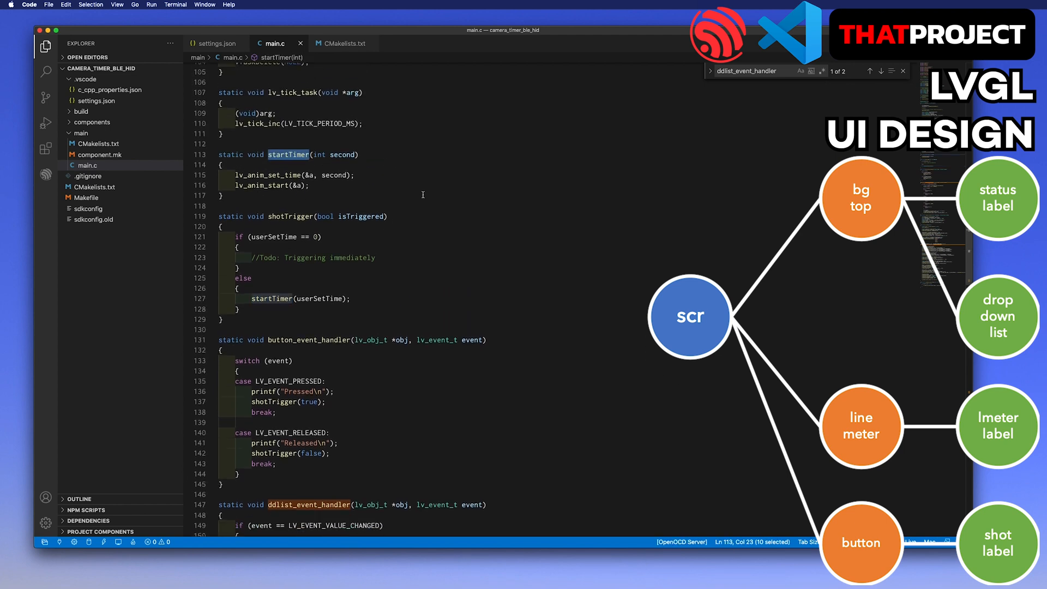
scroll("down", 3)
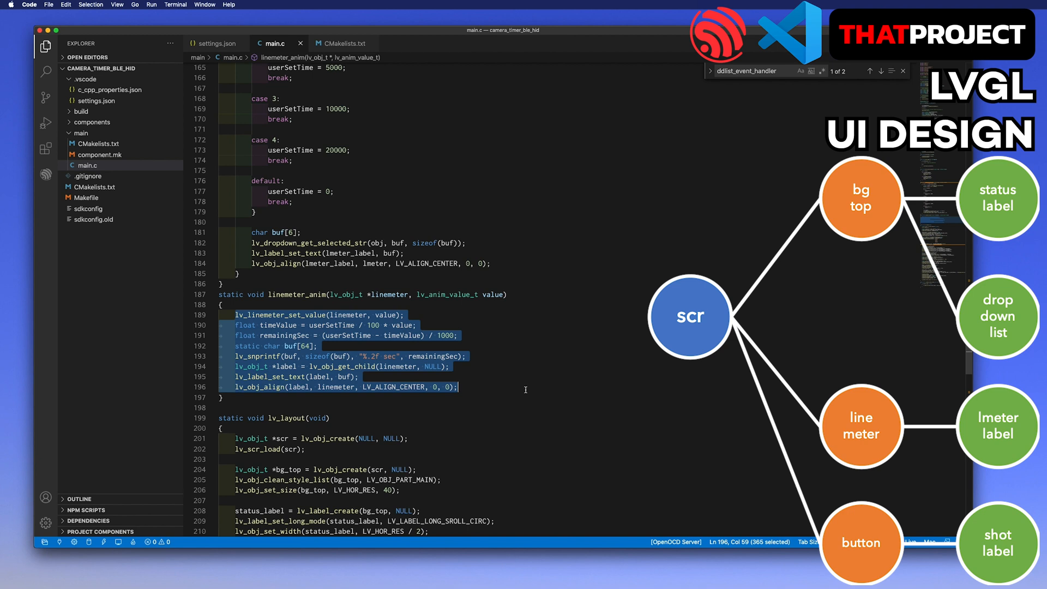
left_click(526, 390)
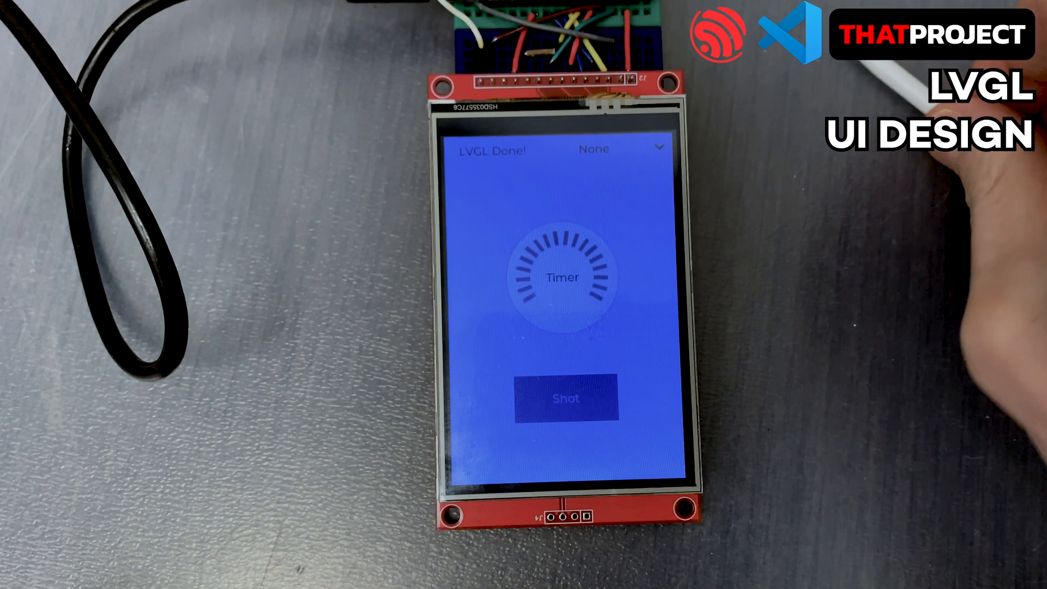
Tap the ESP32 touchscreen twice and watch XPT2046 coordinates appear in the monitor
left_click(564, 397)
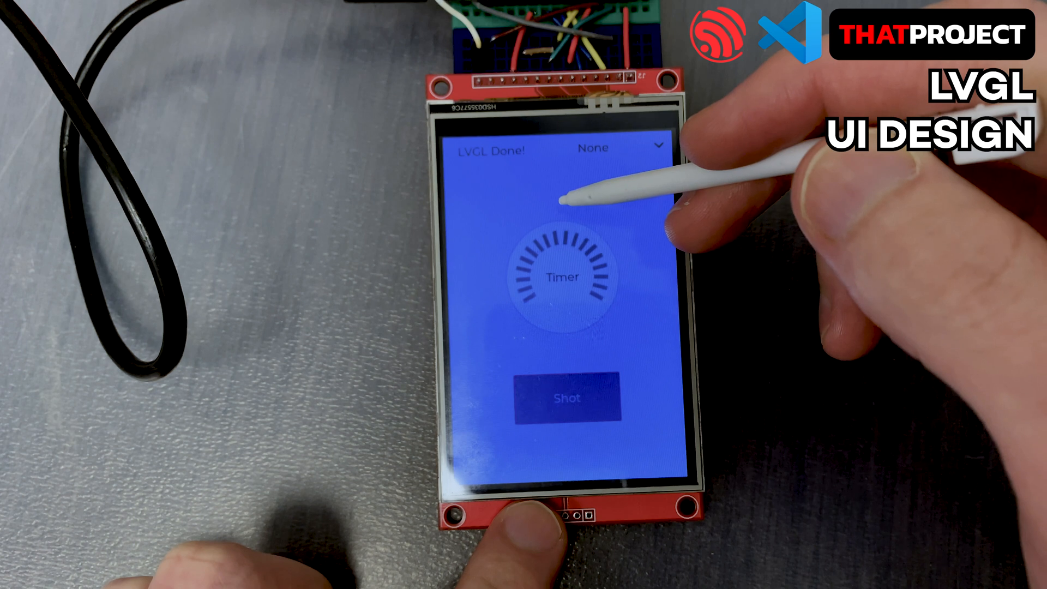
left_click(566, 399)
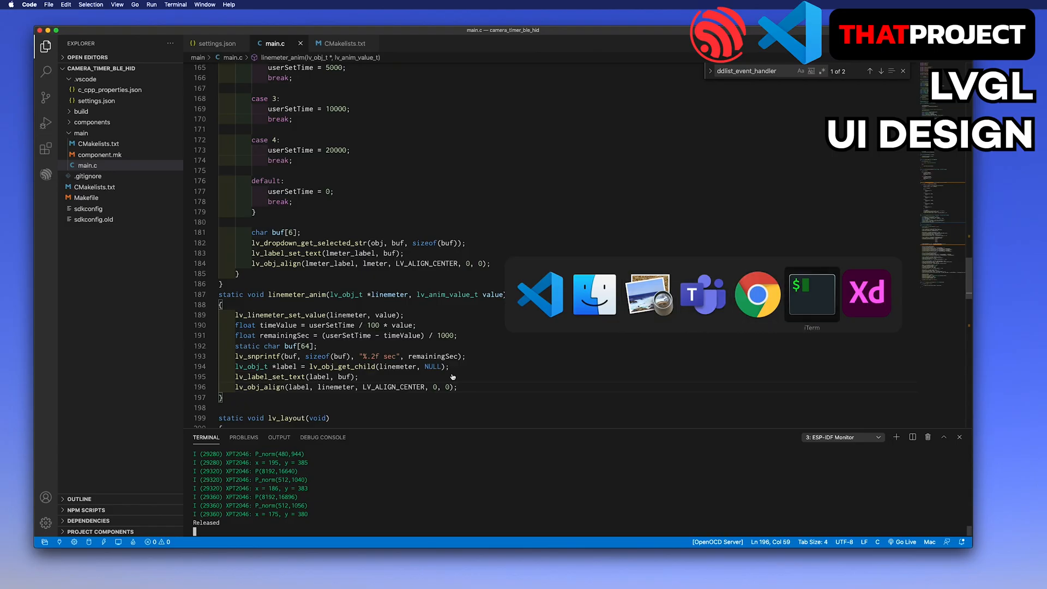
Enable XPT2046 'Invert Y coordinate' in menuconfig, then run ESP-IDF Build, Flash and monitor
left_click(812, 294)
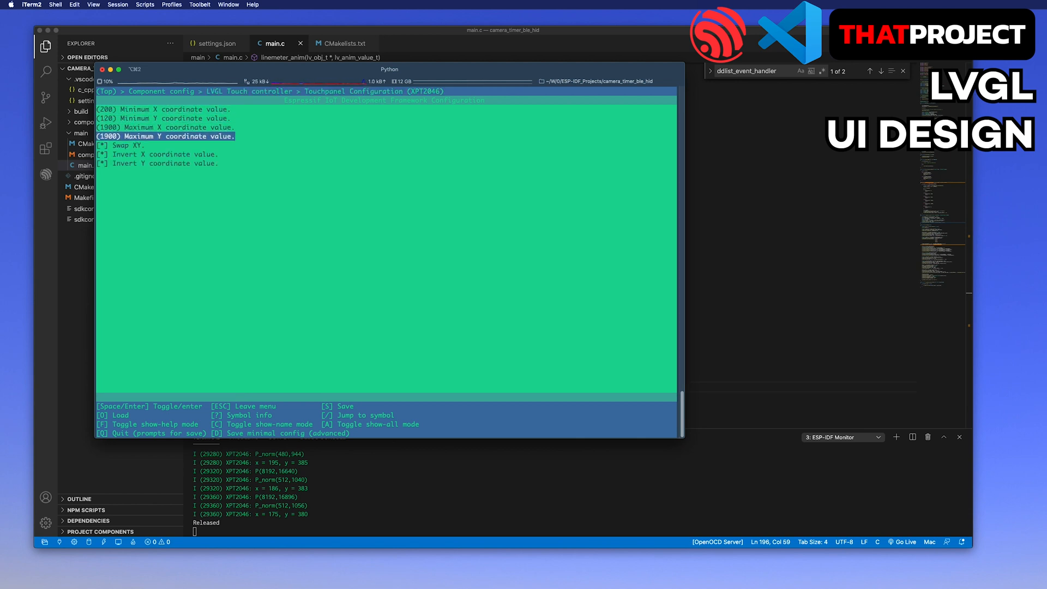
key("Escape")
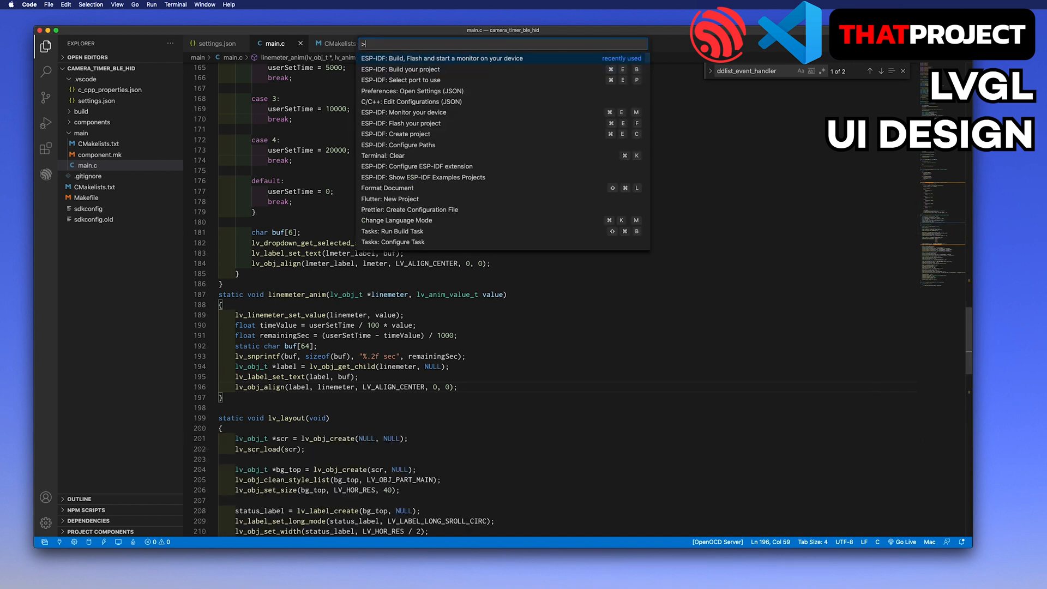
left_click(440, 58)
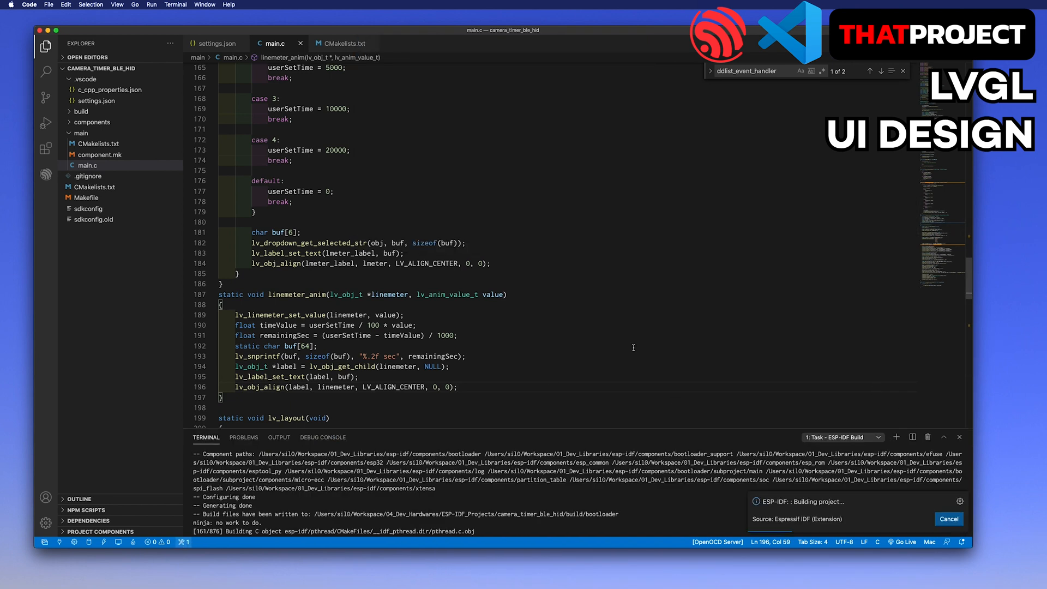